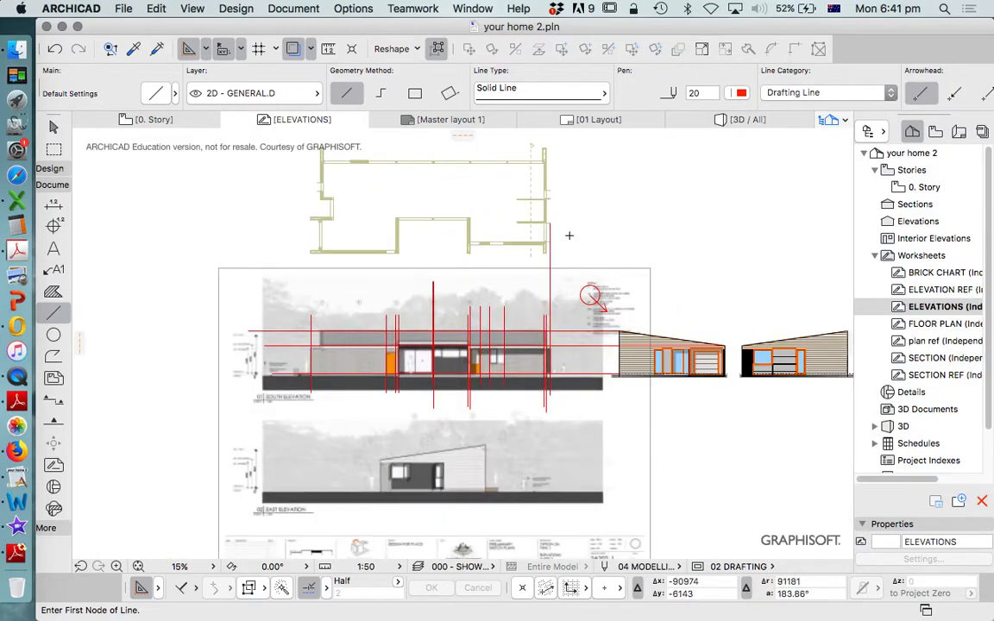
Switch to the SECTION worksheet from the Navigator.
{"action": "scroll", "scroll_direction": "down", "scroll_amount": 3}
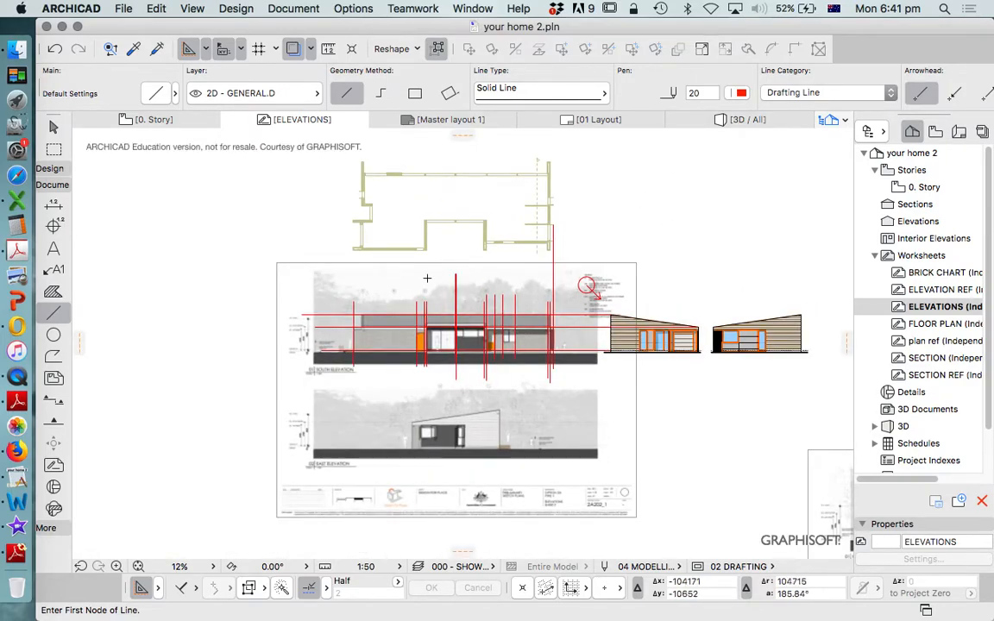
{"action": "mouse_move", "coordinate": [425, 162]}
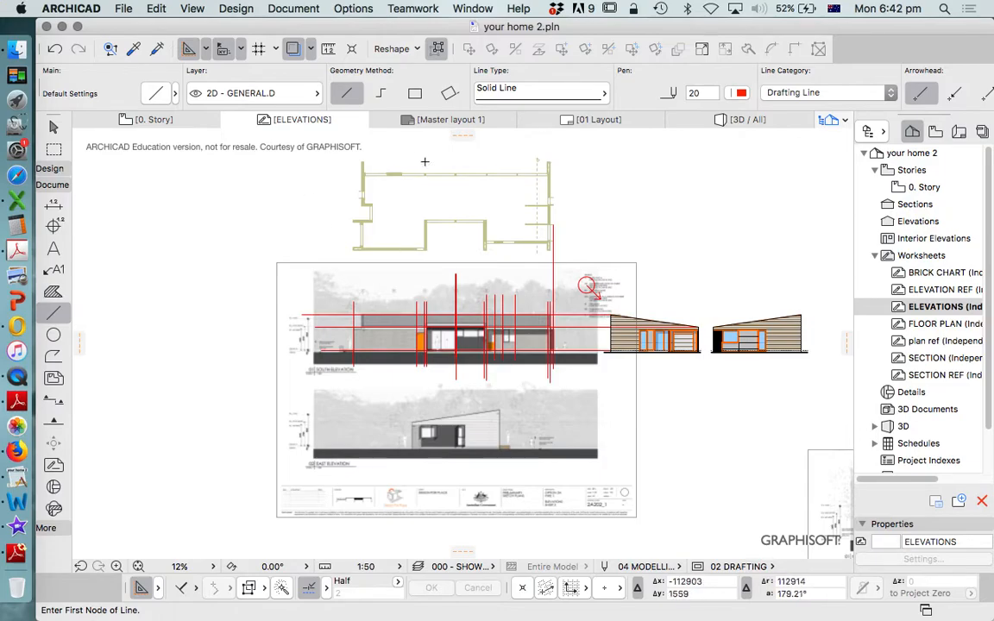
{"action": "mouse_move", "coordinate": [487, 257]}
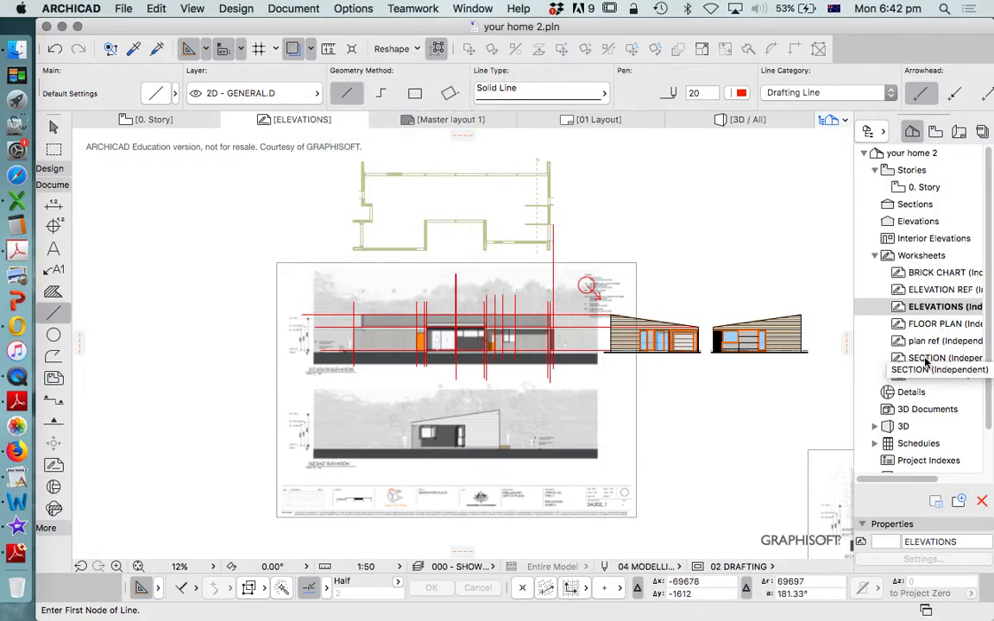
{"action": "left_click", "coordinate": [940, 357]}
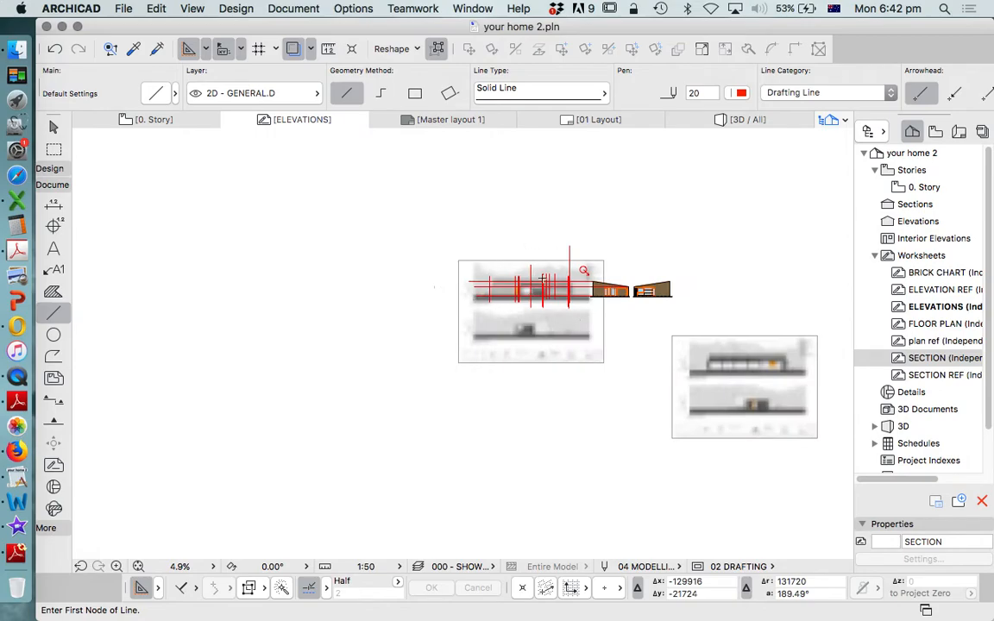
Drag the trace reference image so it sits beside the traced roof frame.
{"action": "left_click", "coordinate": [438, 48]}
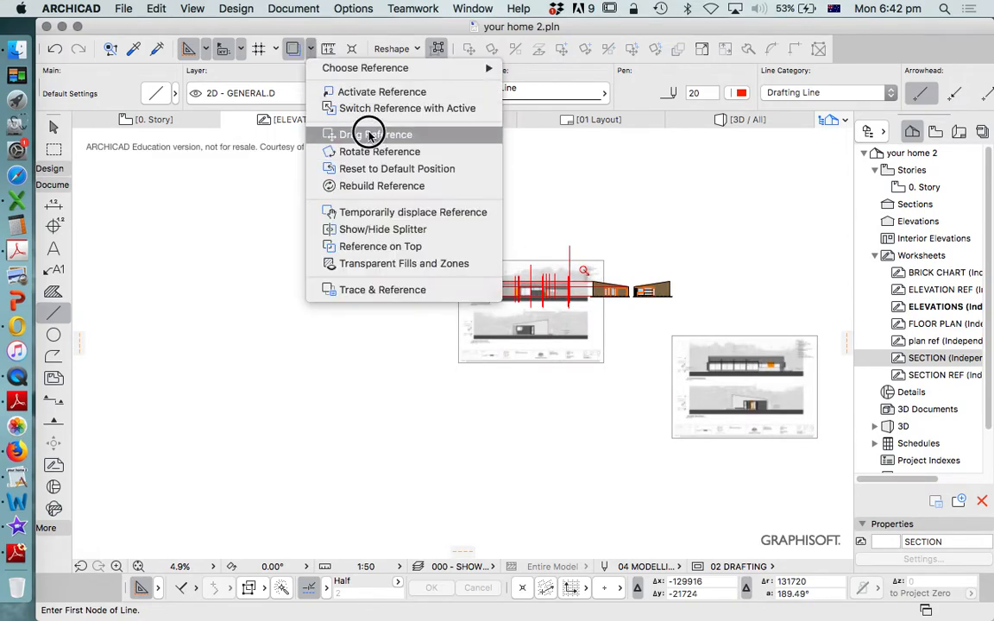
{"action": "left_click", "coordinate": [376, 134]}
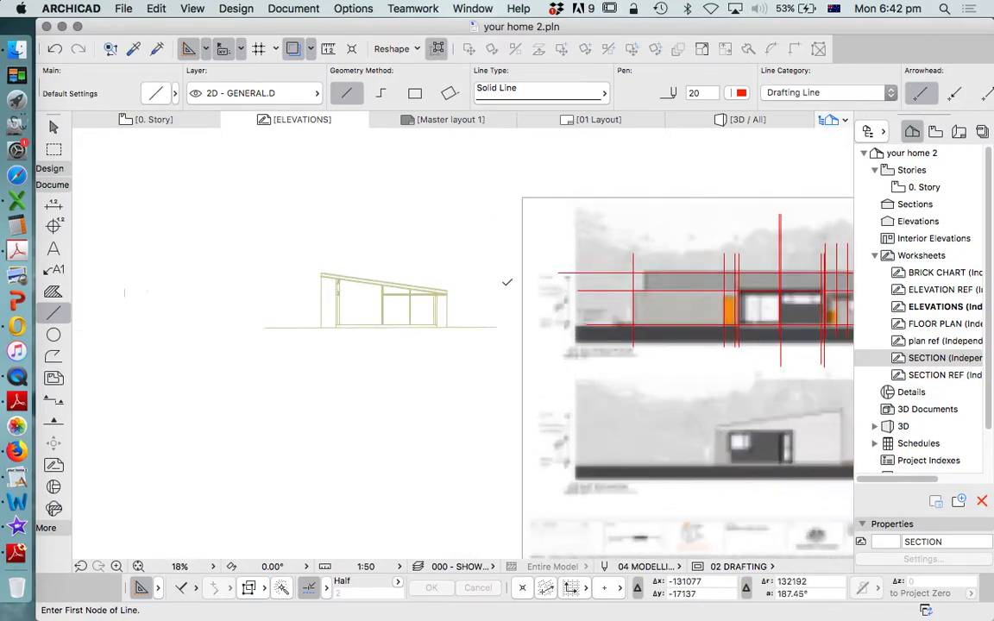
{"action": "scroll", "scroll_direction": "down", "scroll_amount": 3}
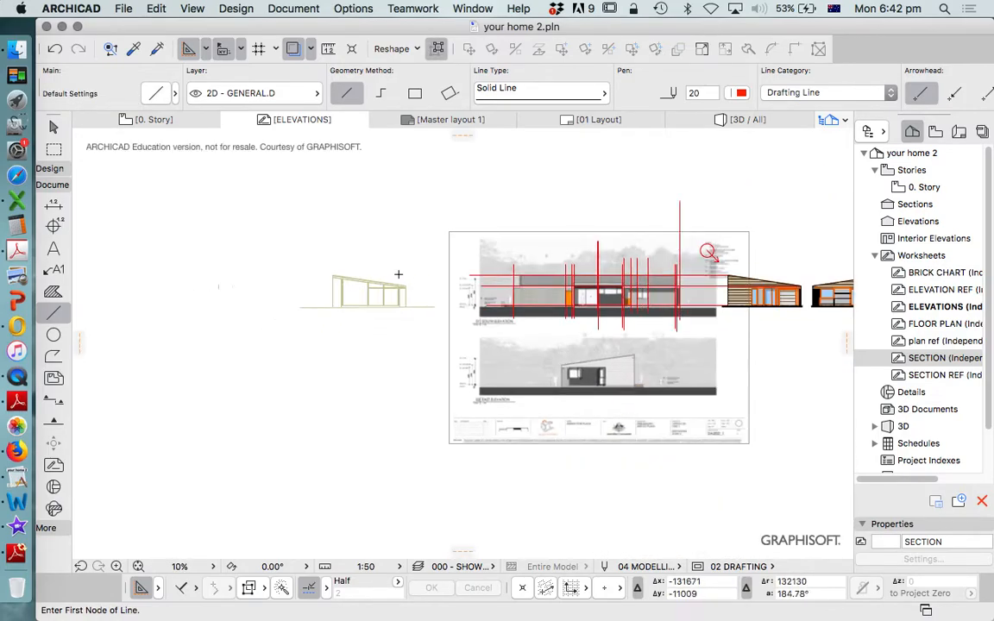
{"action": "scroll", "scroll_direction": "up", "scroll_amount": 3}
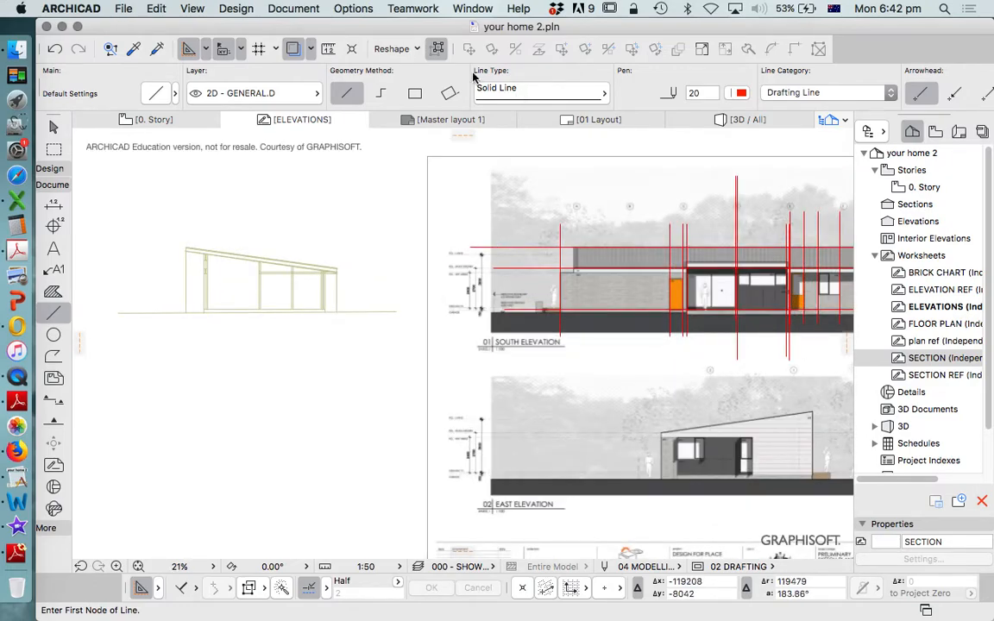
{"action": "left_click", "coordinate": [314, 49]}
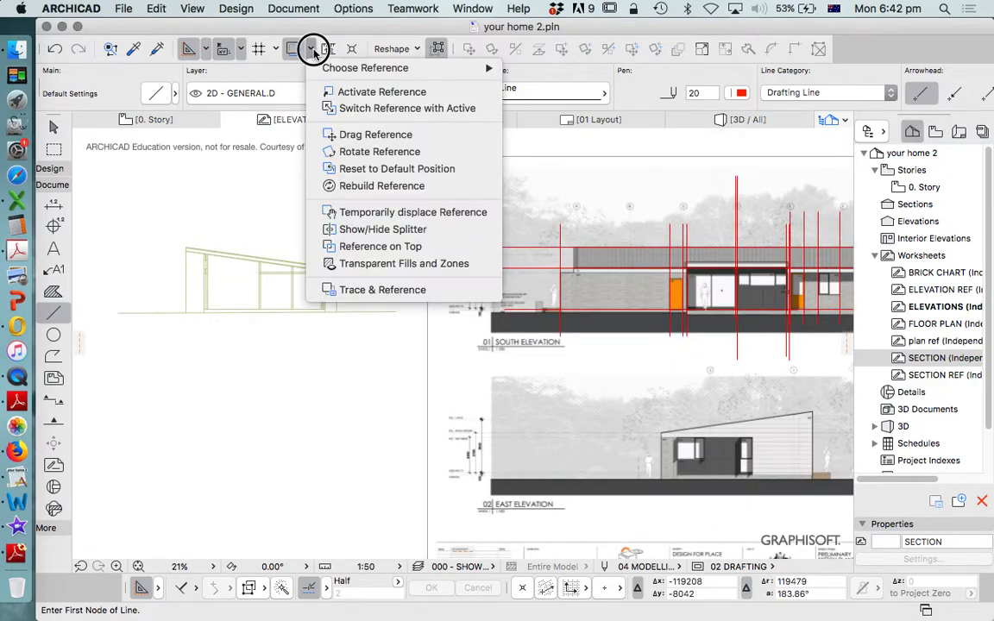
{"action": "left_click", "coordinate": [377, 135]}
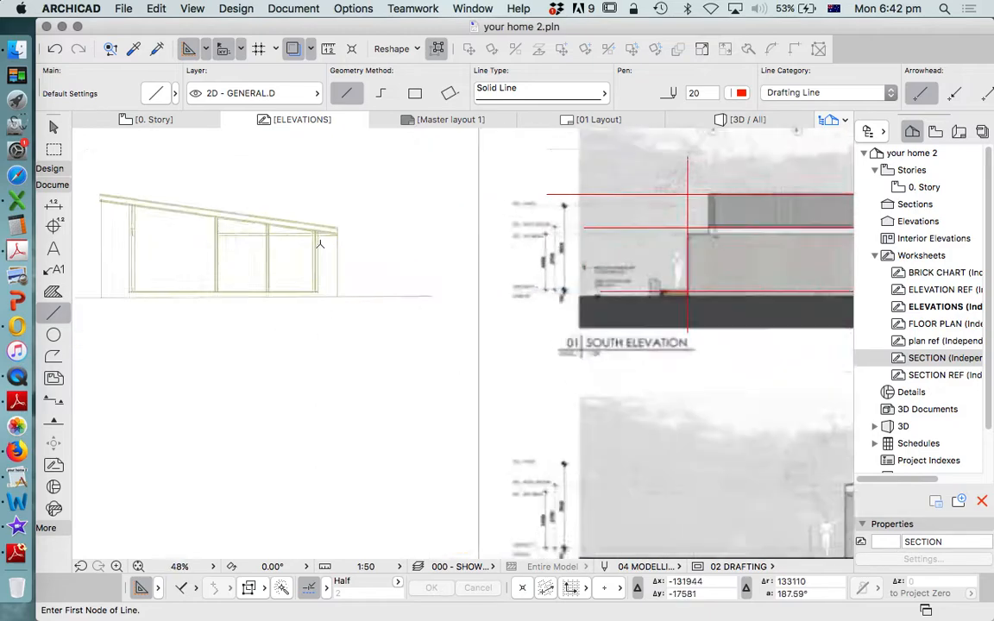
{"action": "scroll", "scroll_direction": "down", "scroll_amount": 3}
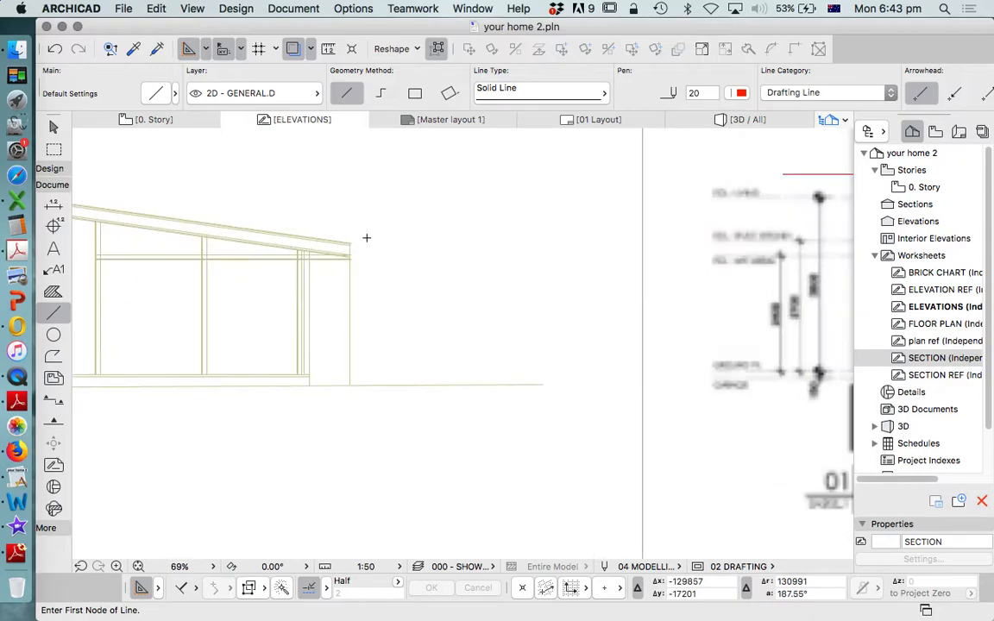
{"action": "scroll", "scroll_direction": "down", "scroll_amount": 3}
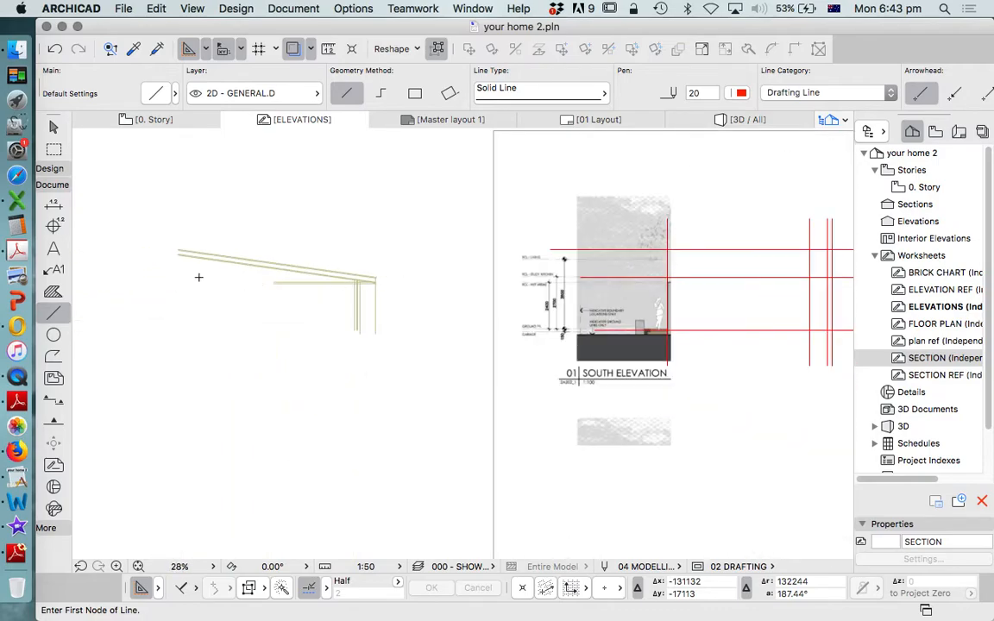
{"action": "scroll", "scroll_direction": "up", "scroll_amount": 3}
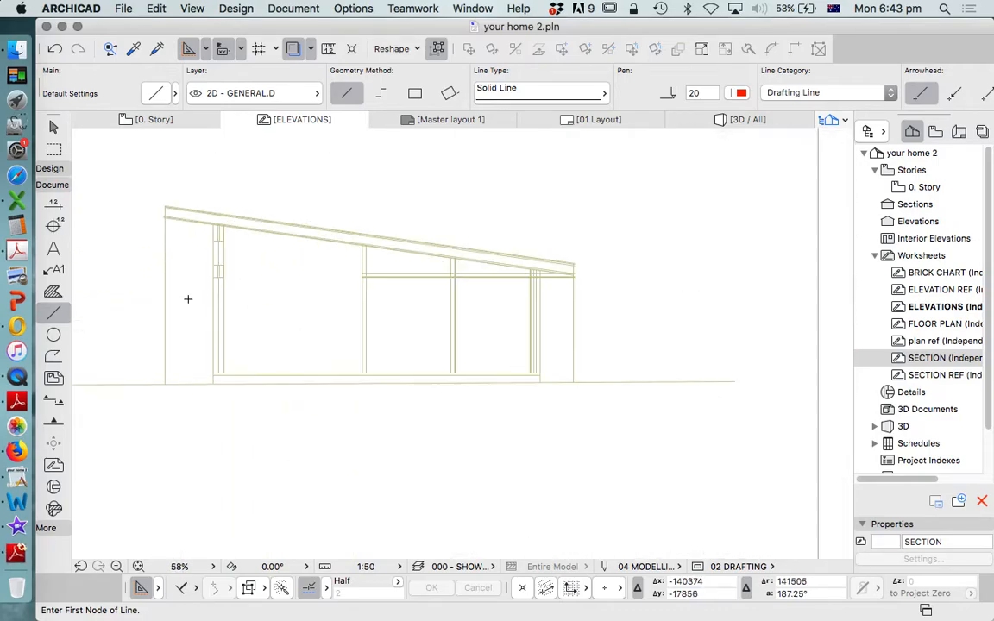
{"action": "mouse_move", "coordinate": [352, 300]}
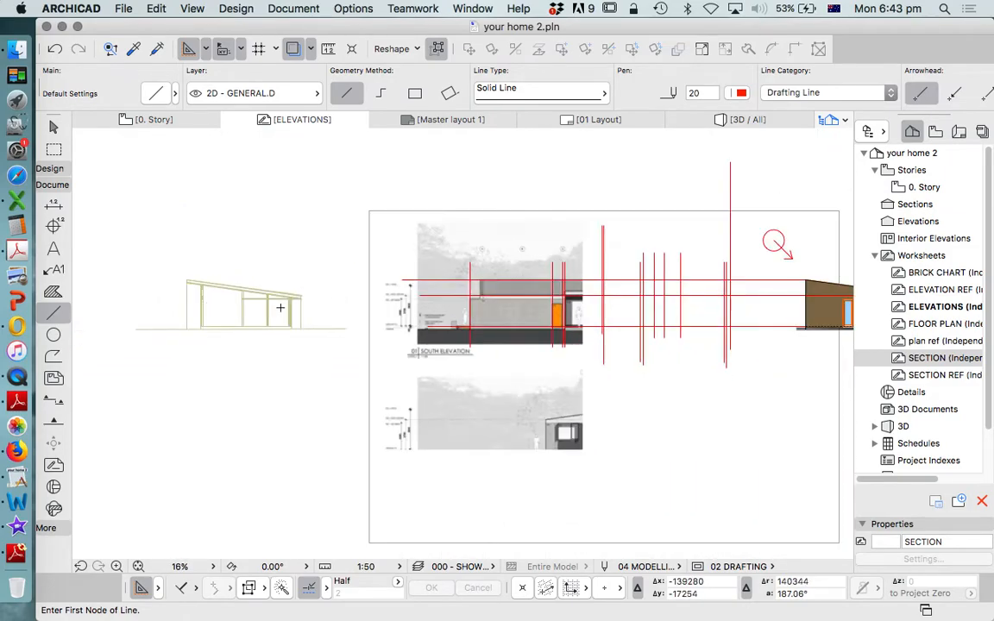
{"action": "scroll", "scroll_direction": "up", "scroll_amount": 3}
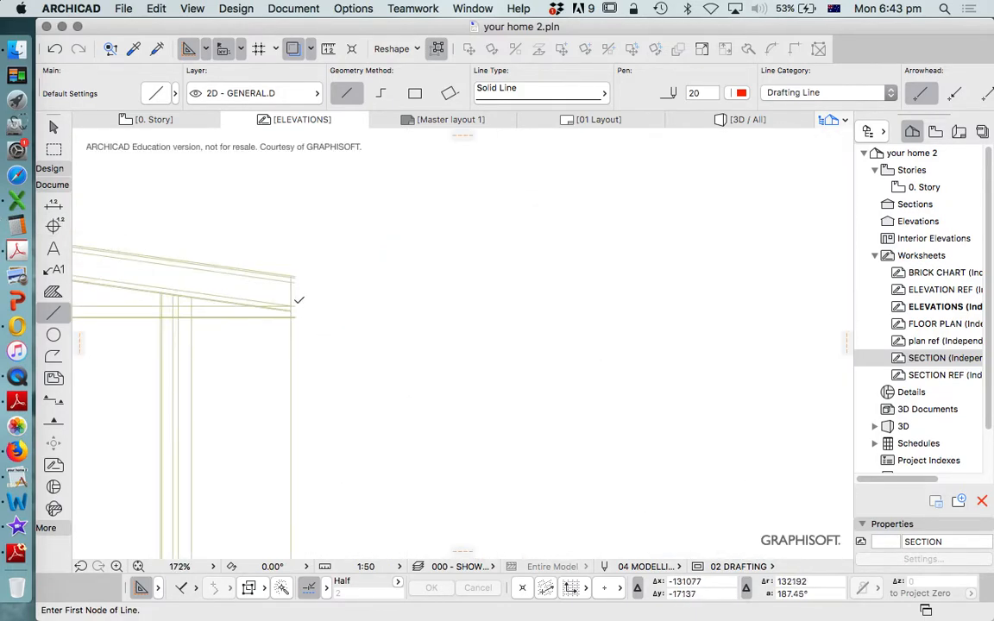
{"action": "scroll", "scroll_direction": "down", "scroll_amount": 3}
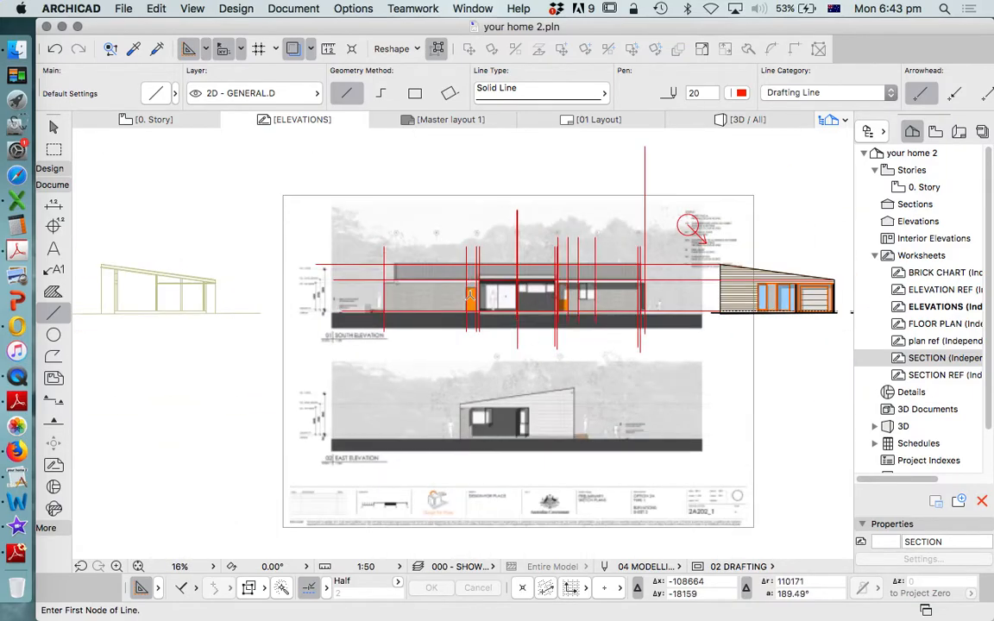
Switch to the Arrow tool and zoom around the reference elevation before going to FLOOR PLAN.
{"action": "scroll", "scroll_direction": "down", "scroll_amount": 3}
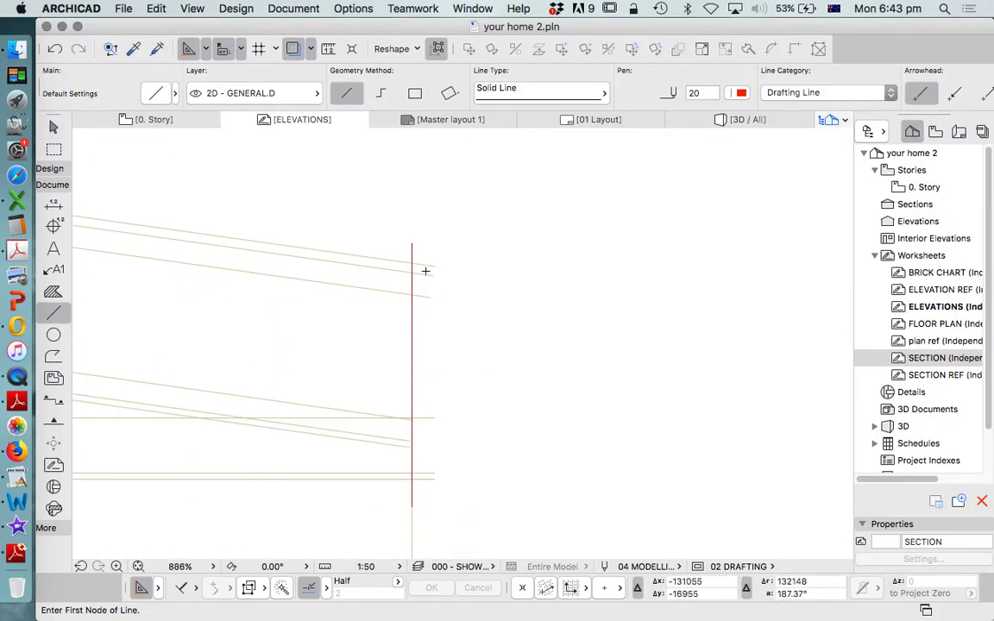
{"action": "left_click", "coordinate": [410, 265]}
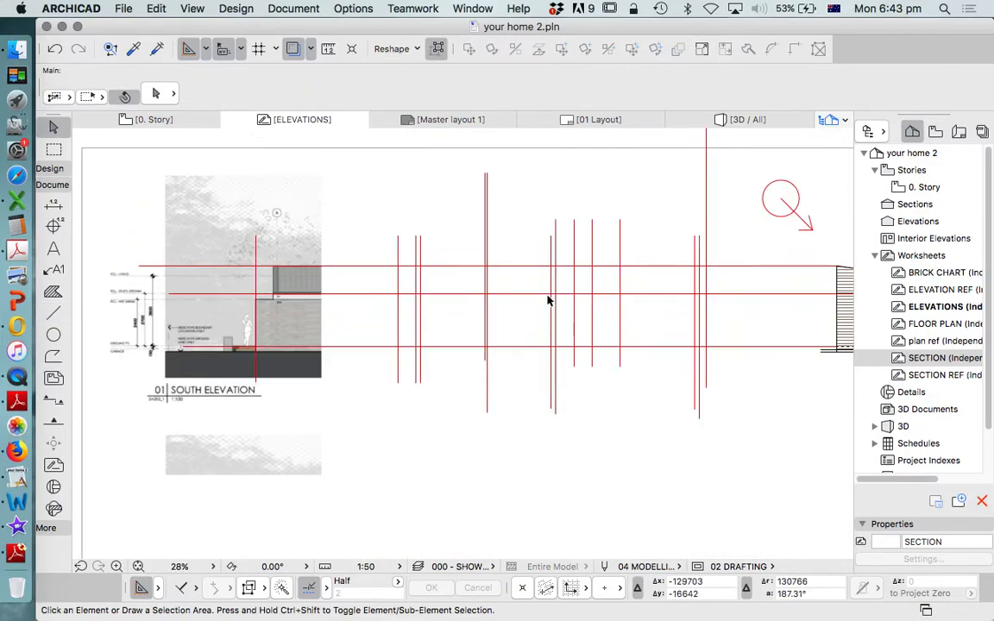
{"action": "scroll", "scroll_direction": "down", "scroll_amount": 3}
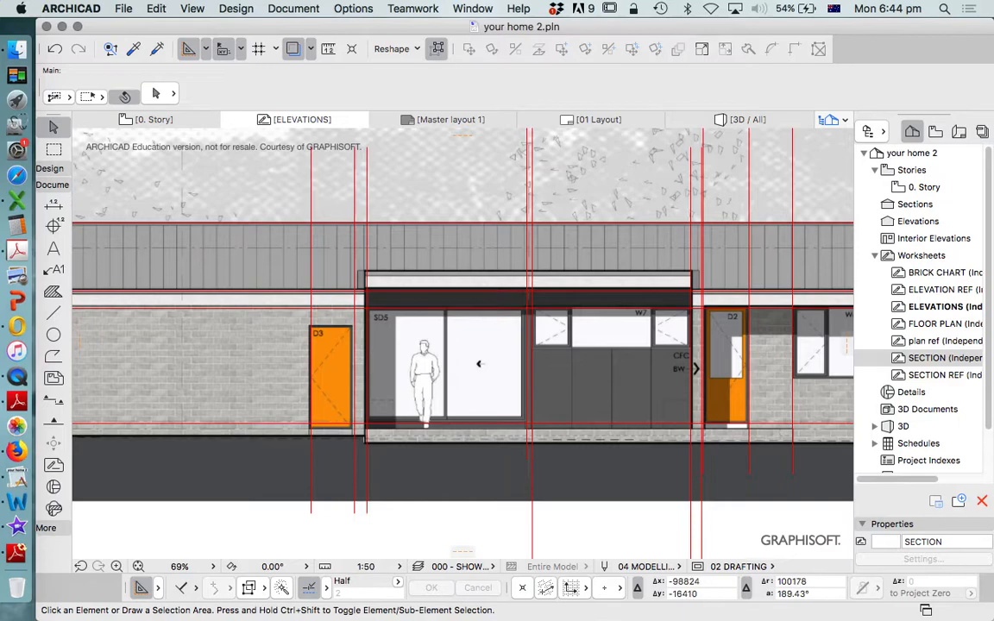
{"action": "scroll", "scroll_direction": "down", "scroll_amount": 3}
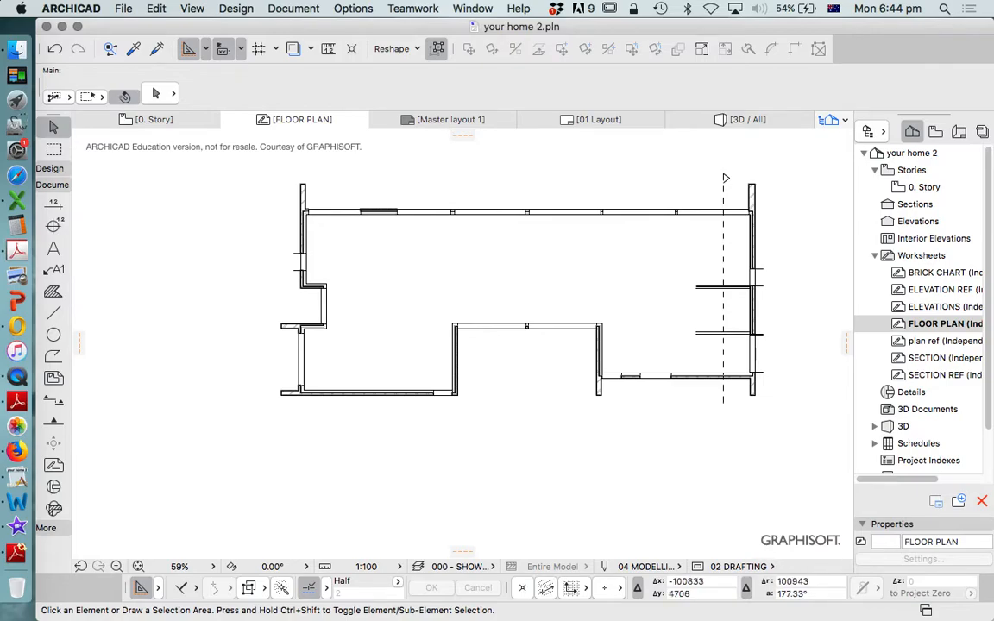
With the Line tool active, show the BRICK CHART worksheet over the floor plan walls.
{"action": "left_click", "coordinate": [51, 314]}
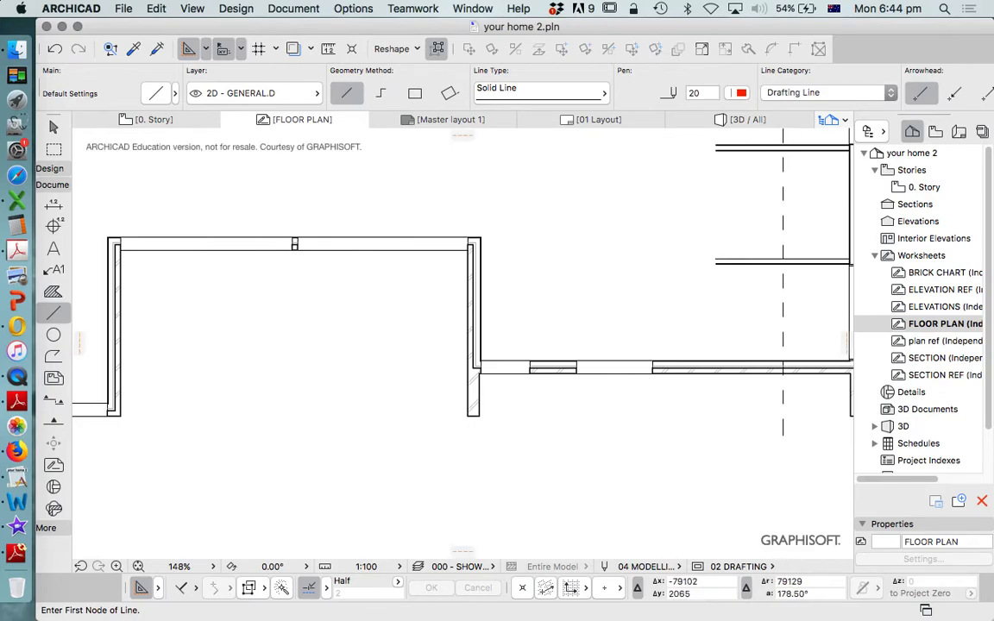
{"action": "left_click", "coordinate": [509, 373]}
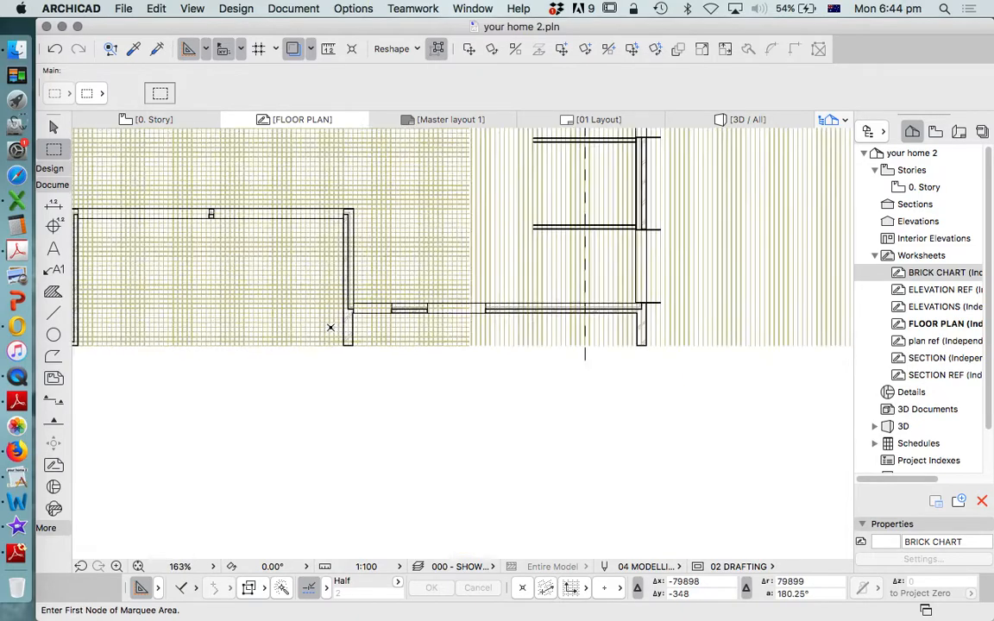
Rescale the brick grid overlay using the Resize settings.
{"action": "left_click", "coordinate": [155, 7]}
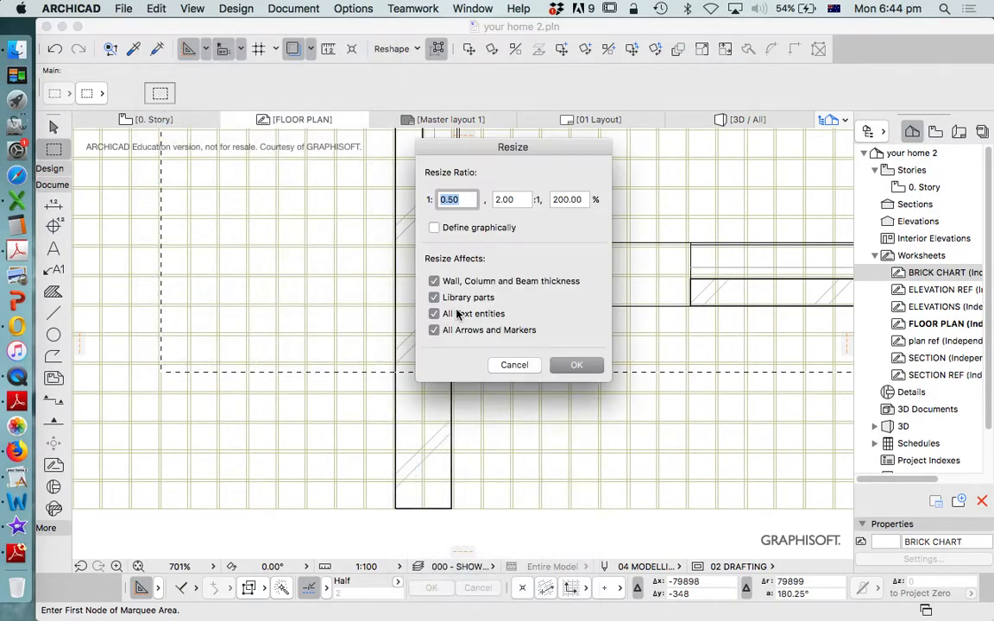
{"action": "left_click", "coordinate": [576, 364]}
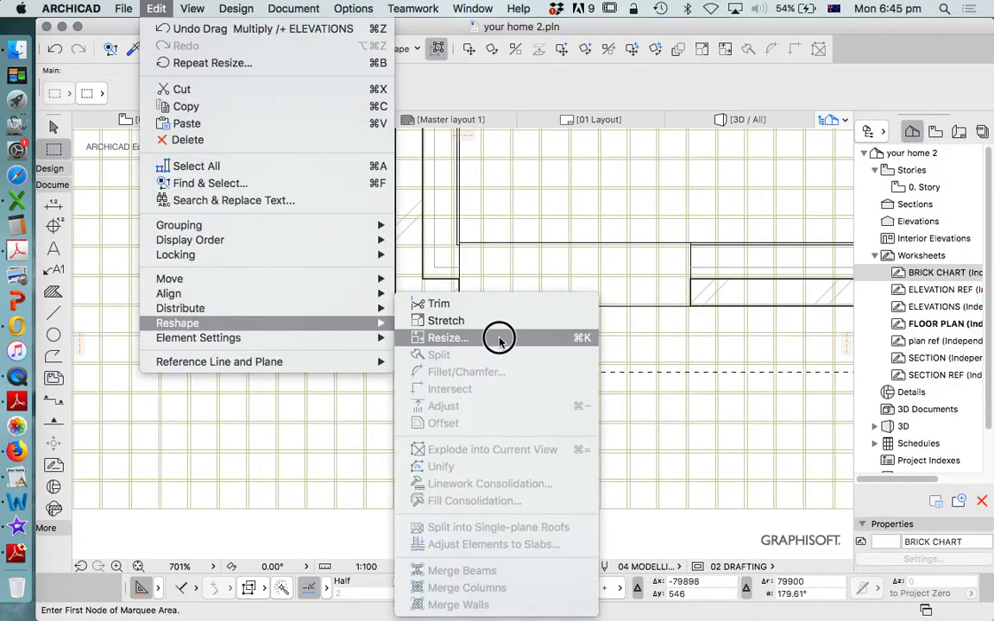
{"action": "left_click", "coordinate": [448, 337]}
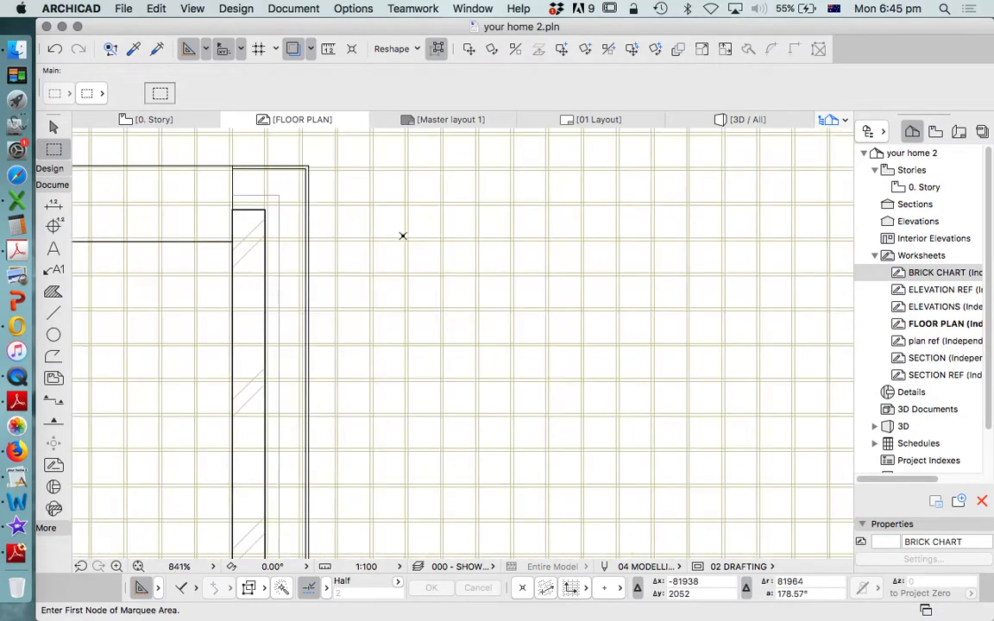
{"action": "scroll", "scroll_direction": "down", "scroll_amount": 3}
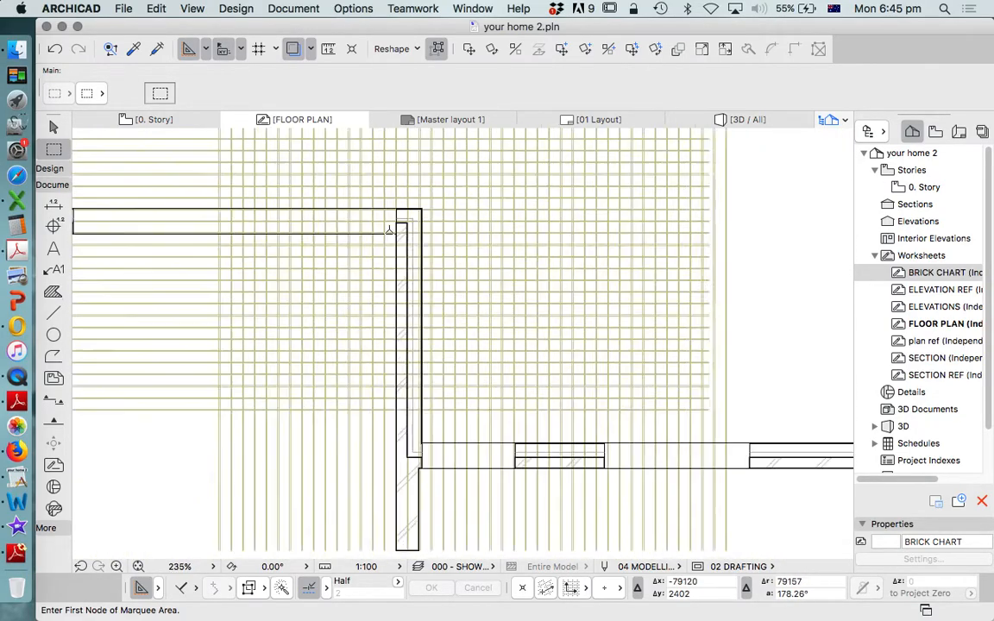
{"action": "scroll", "scroll_direction": "down", "scroll_amount": 3}
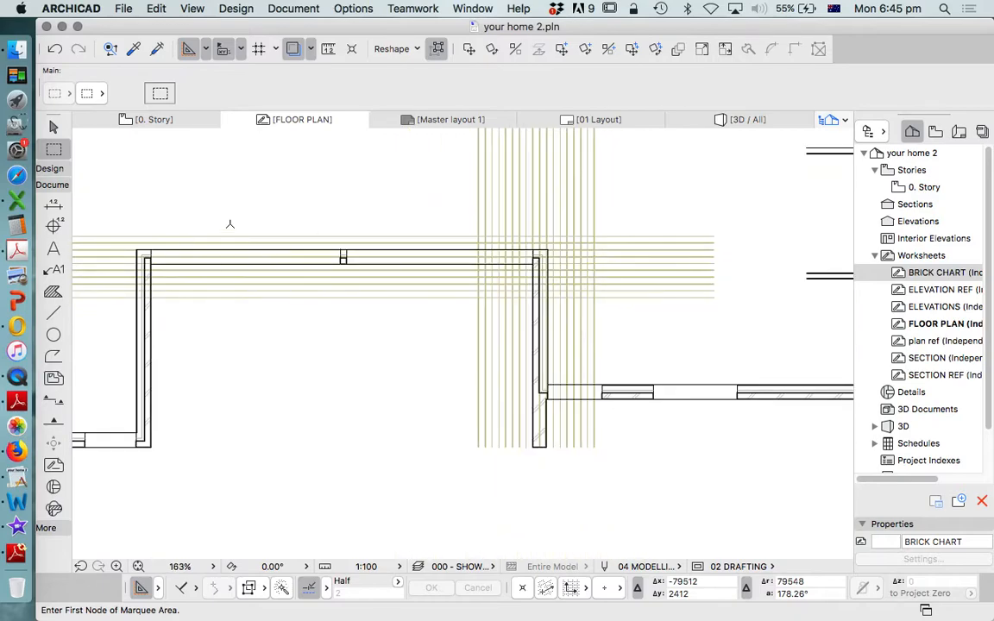
Marquee-select the yellow reference lines on the floor plan for deletion.
{"action": "left_click", "coordinate": [155, 9]}
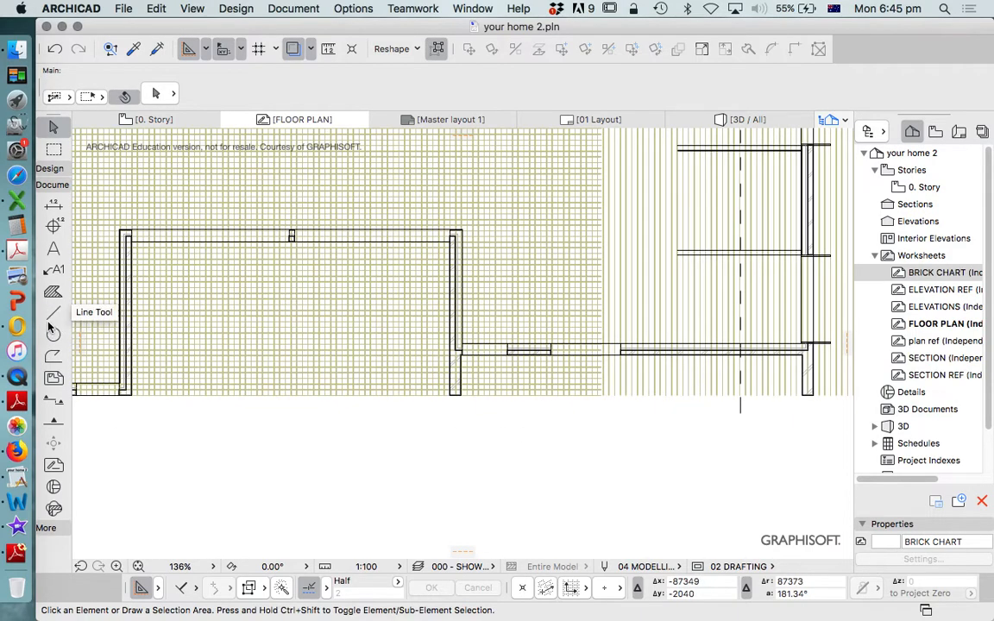
{"action": "left_click", "coordinate": [52, 310]}
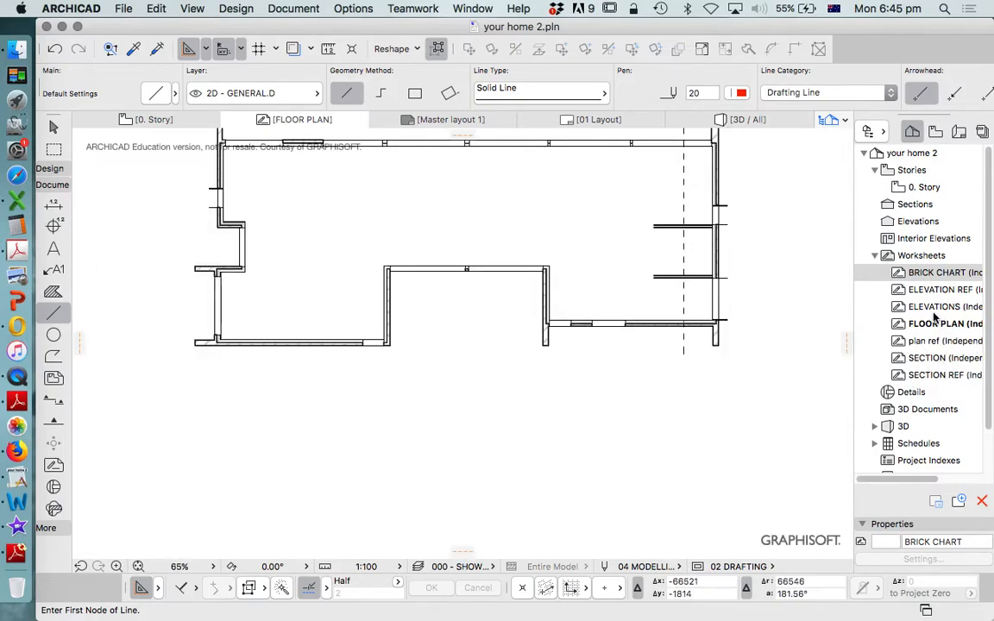
{"action": "mouse_move", "coordinate": [849, 337]}
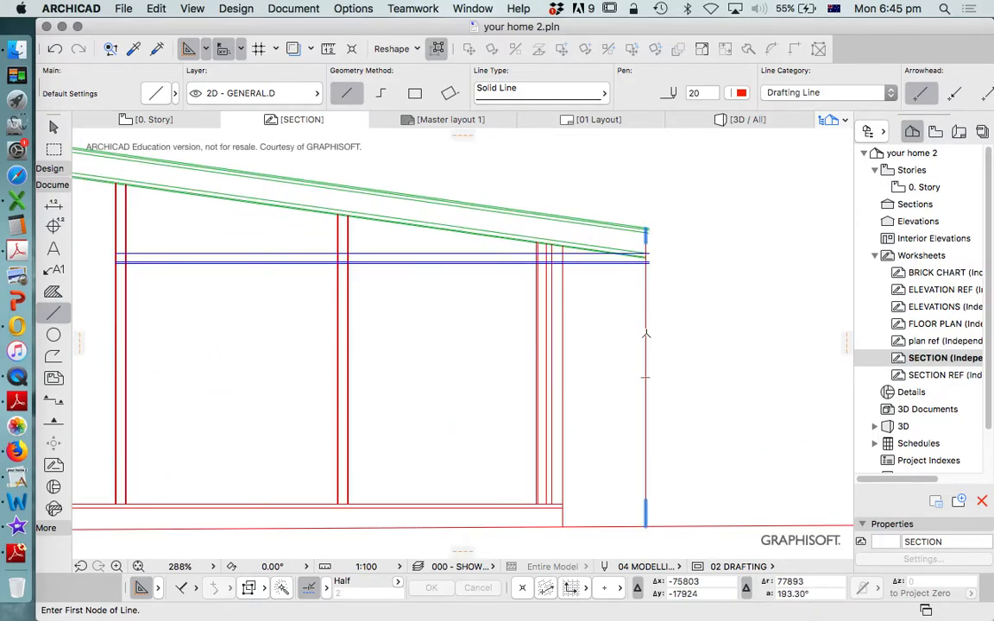
{"action": "mouse_move", "coordinate": [641, 316]}
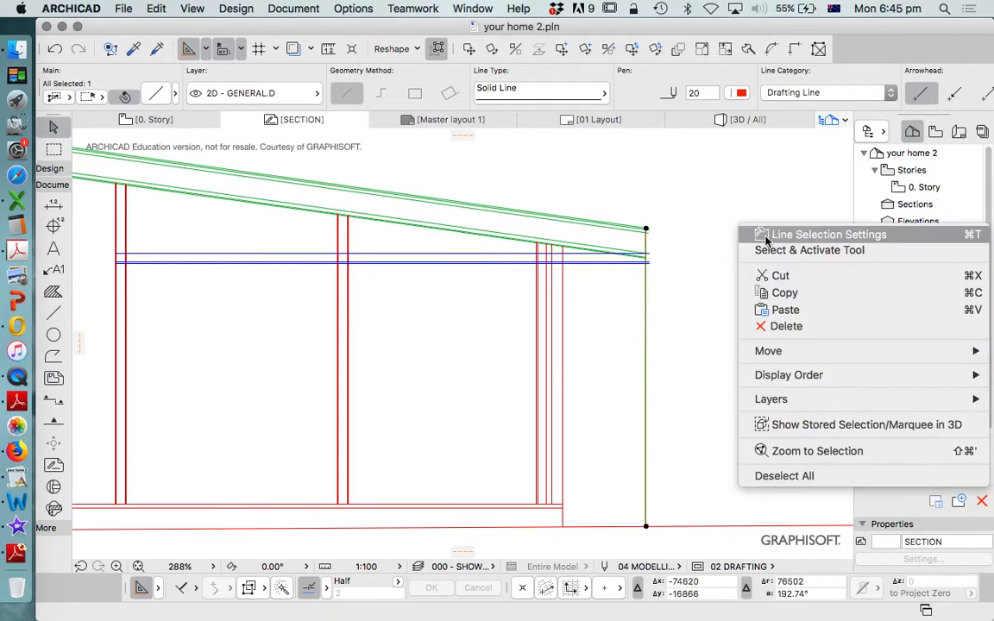
Return through SECTION to the ELEVATIONS worksheet with the south elevation reference.
{"action": "left_click", "coordinate": [768, 350]}
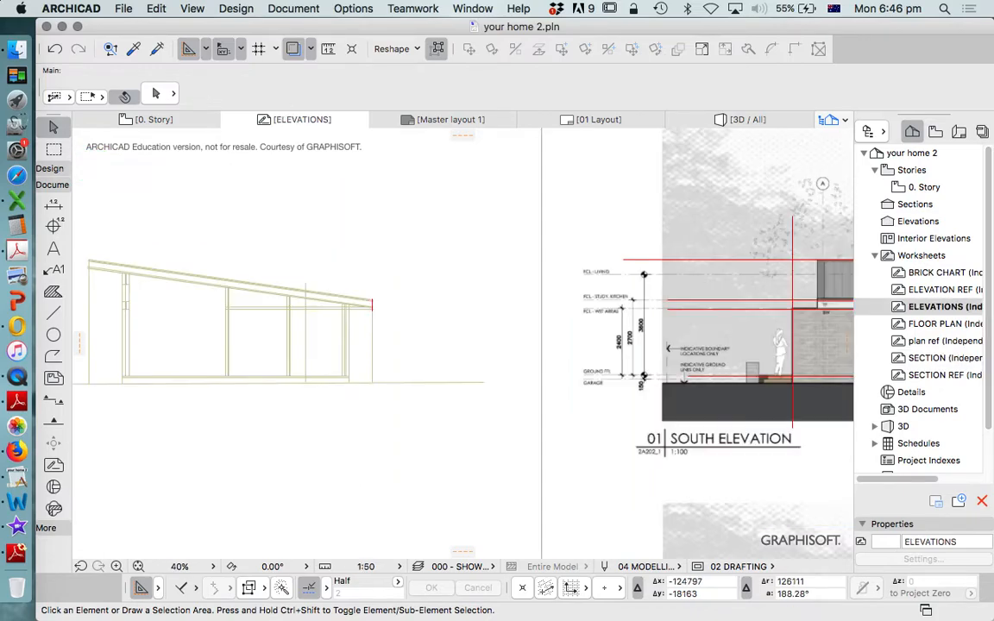
Drag a selected red reference line 34 at 90° onto the elevation image edge and check alignment.
{"action": "left_click", "coordinate": [52, 312]}
{"action": "type", "text": "34"}
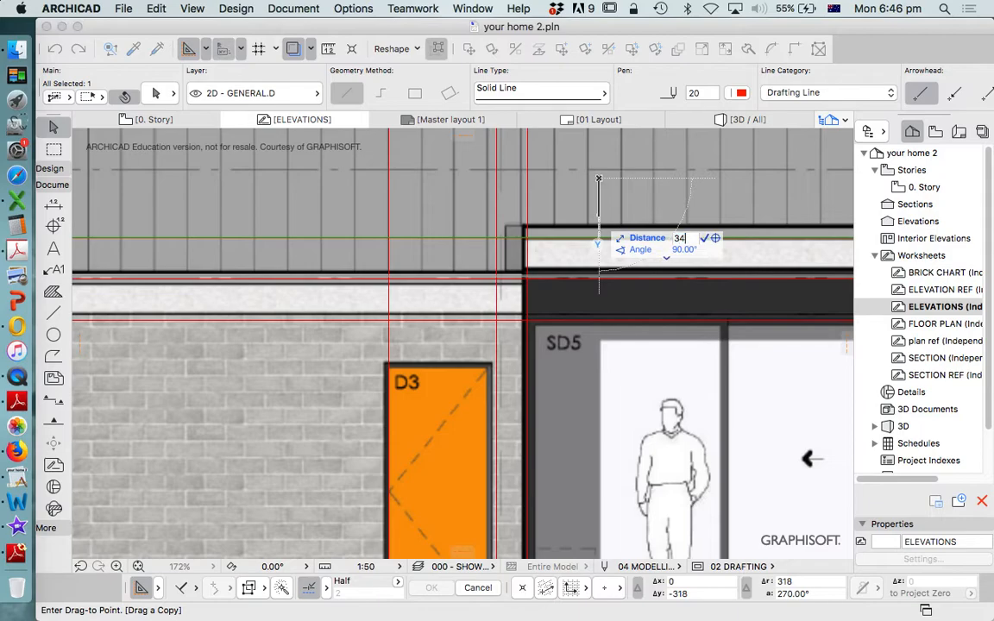
{"action": "scroll", "scroll_direction": "down", "scroll_amount": 3}
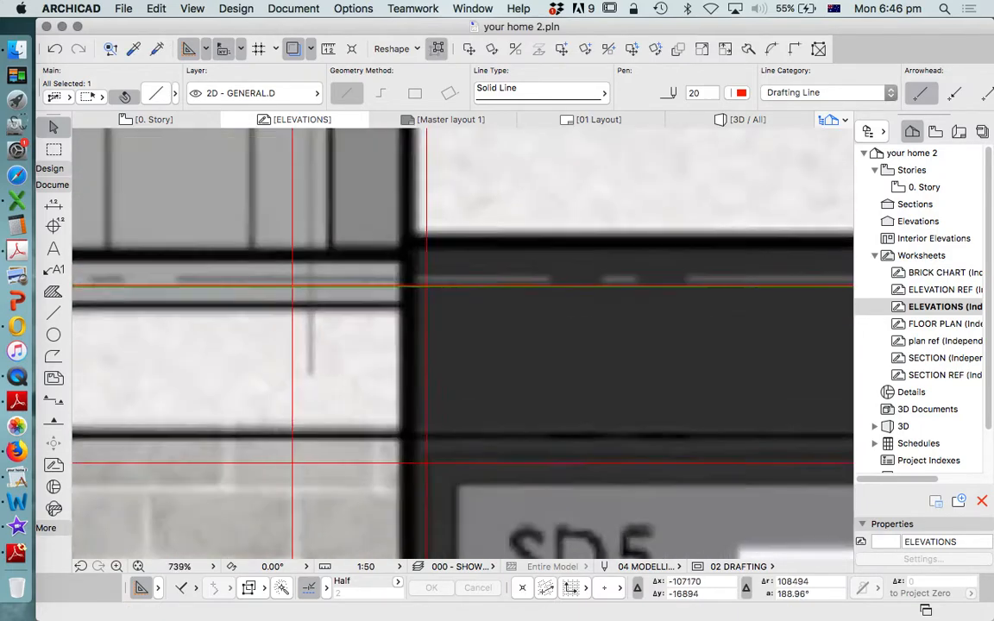
{"action": "scroll", "scroll_direction": "down", "scroll_amount": 3}
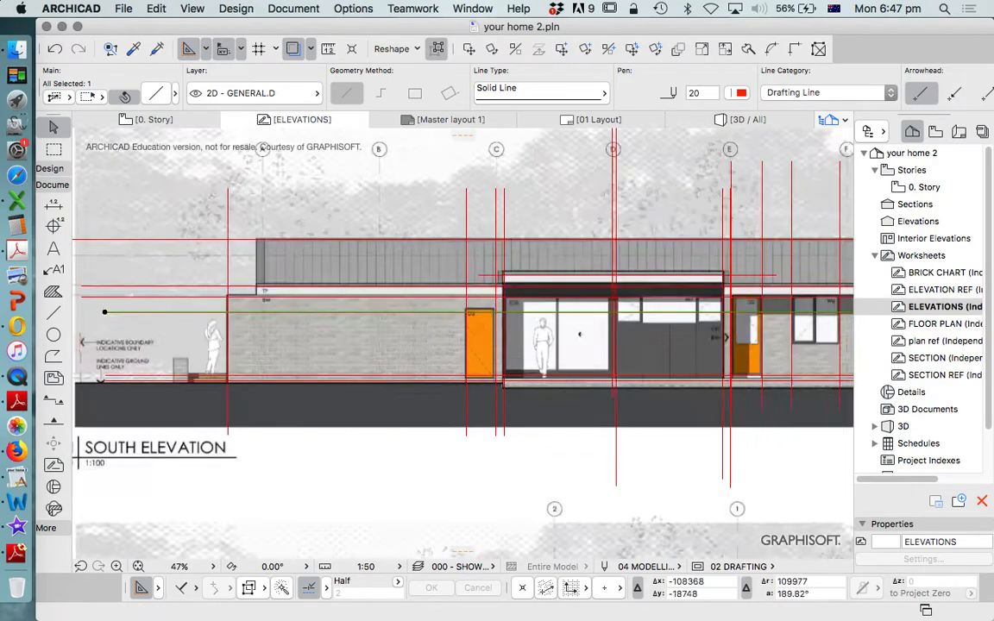
Zoom and pan across the elevation while laying red lines over wall, roof and opening edges.
{"action": "scroll", "scroll_direction": "down", "scroll_amount": 3}
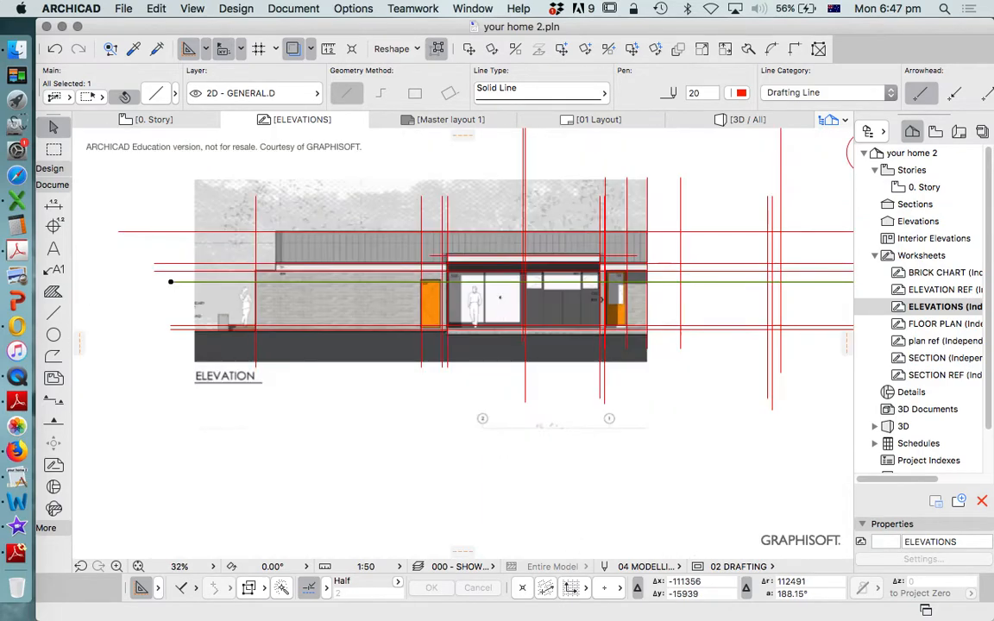
{"action": "scroll", "scroll_direction": "down", "scroll_amount": 3}
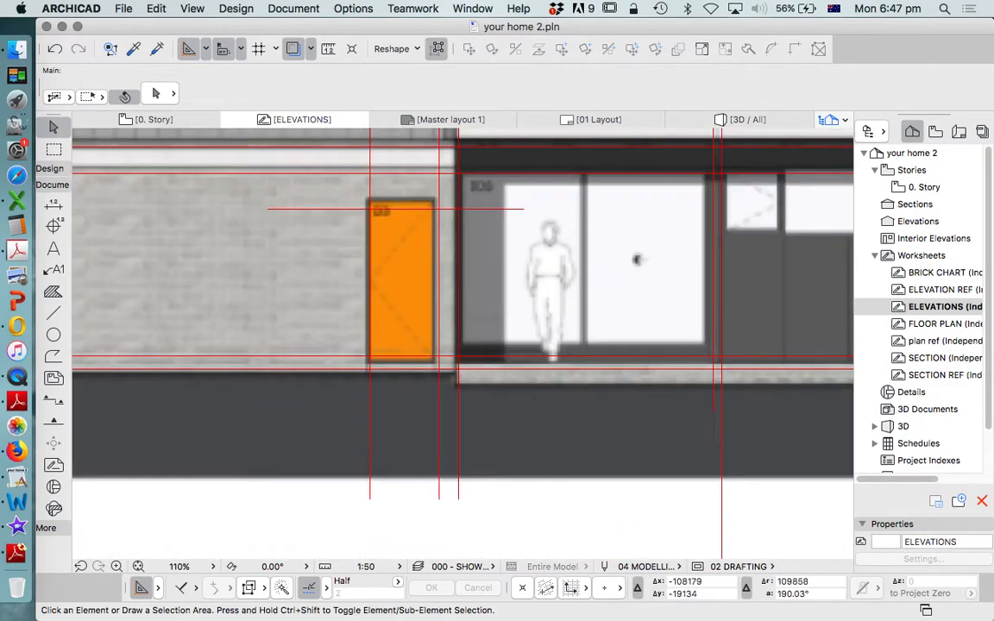
{"action": "scroll", "scroll_direction": "down", "scroll_amount": 3}
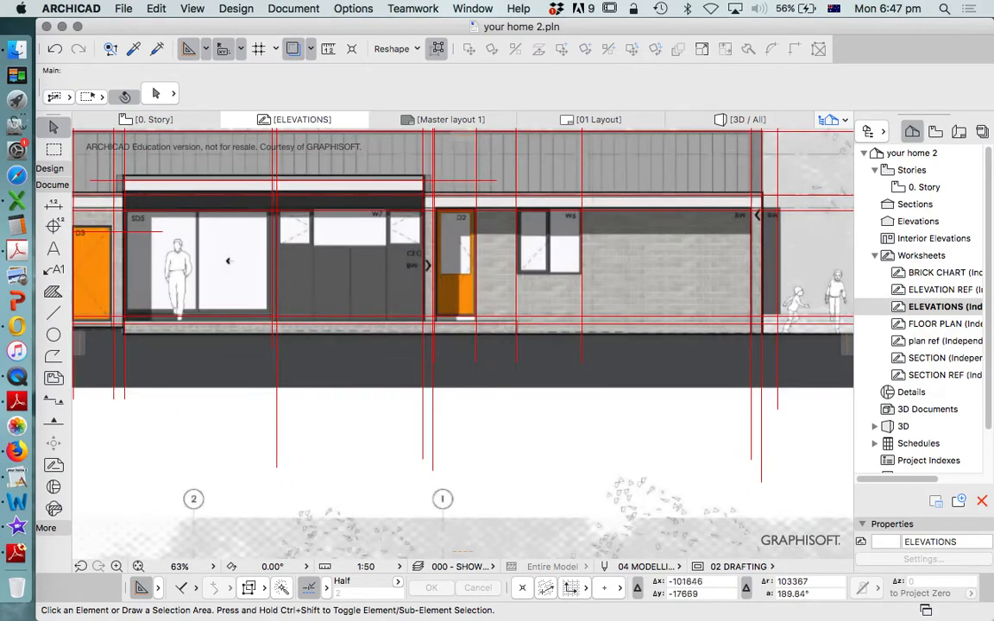
{"action": "scroll", "scroll_direction": "up", "scroll_amount": 3}
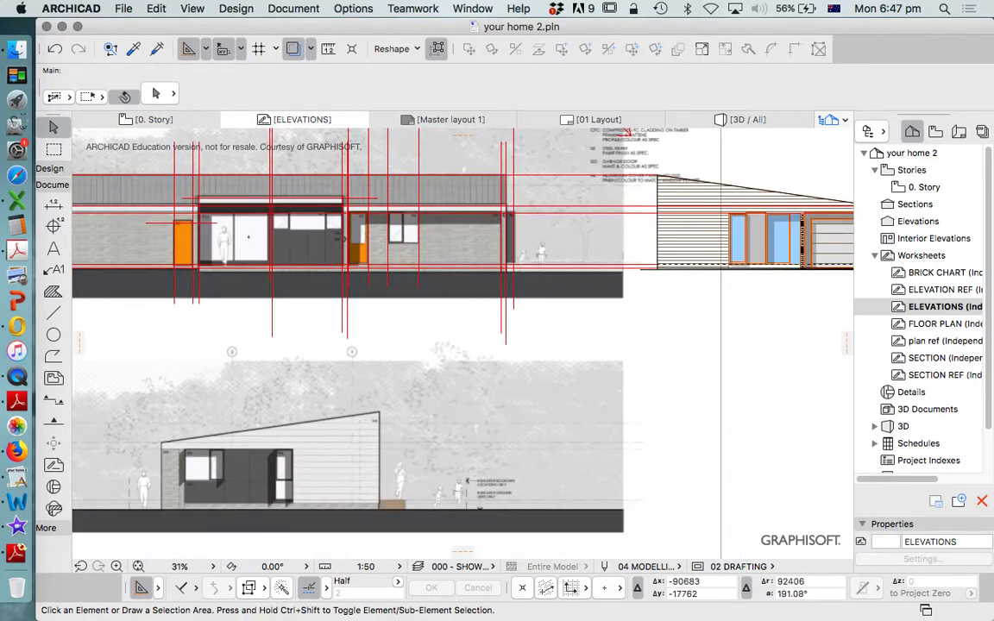
{"action": "scroll", "scroll_direction": "down", "scroll_amount": 3}
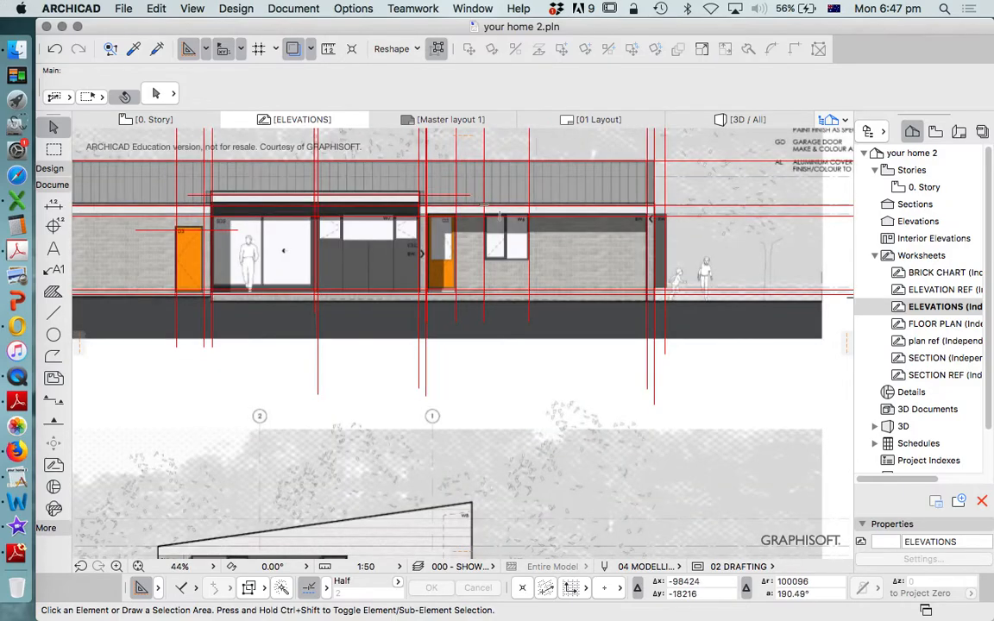
{"action": "scroll", "scroll_direction": "down", "scroll_amount": 3}
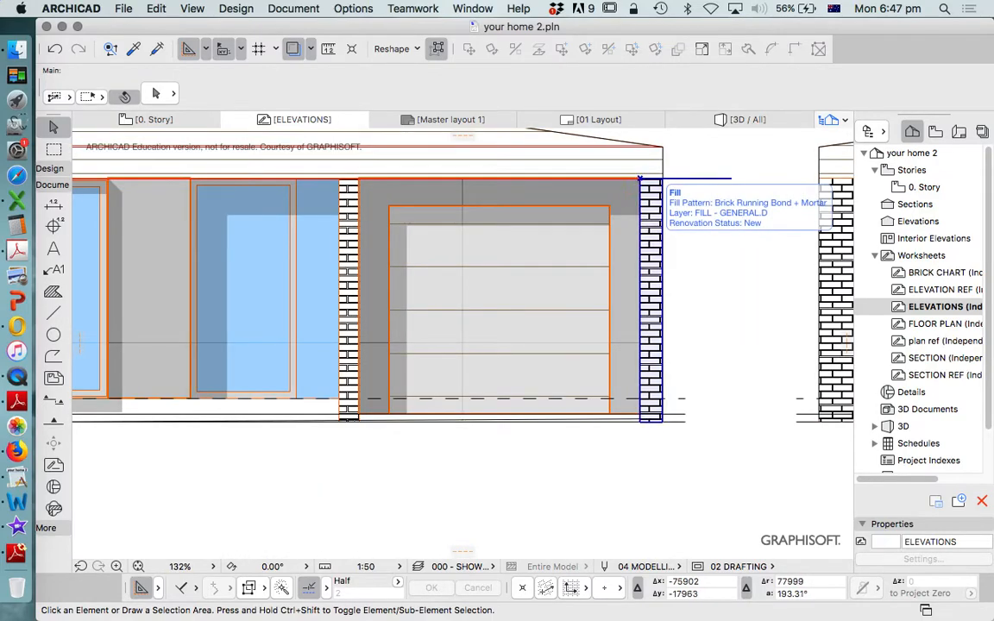
Pick up the Brick Running Bond fill and trace it over the wall left of door D3.
{"action": "left_click", "coordinate": [54, 290]}
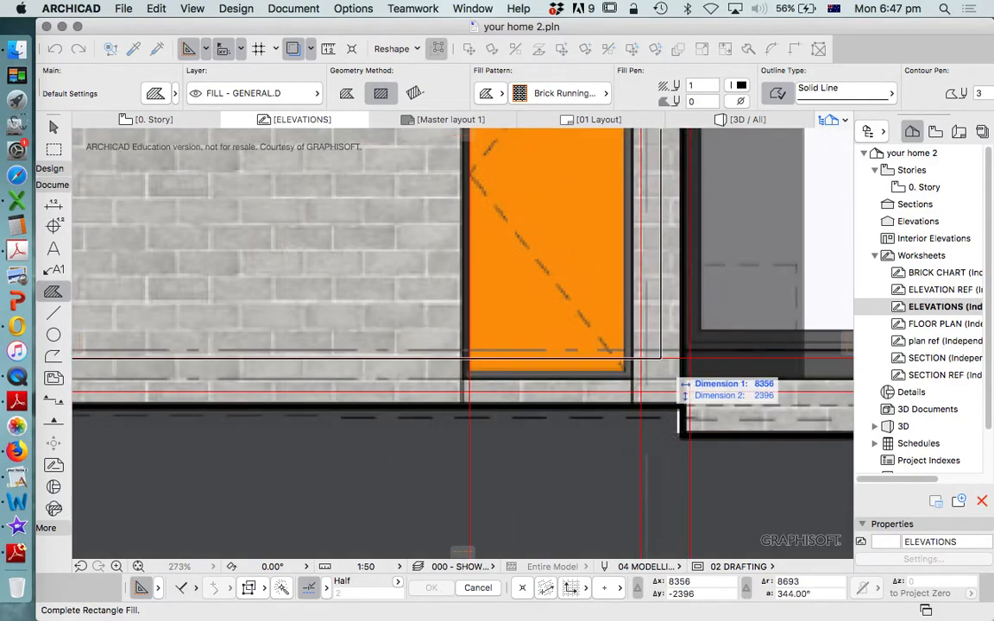
{"action": "scroll", "scroll_direction": "down", "scroll_amount": 3}
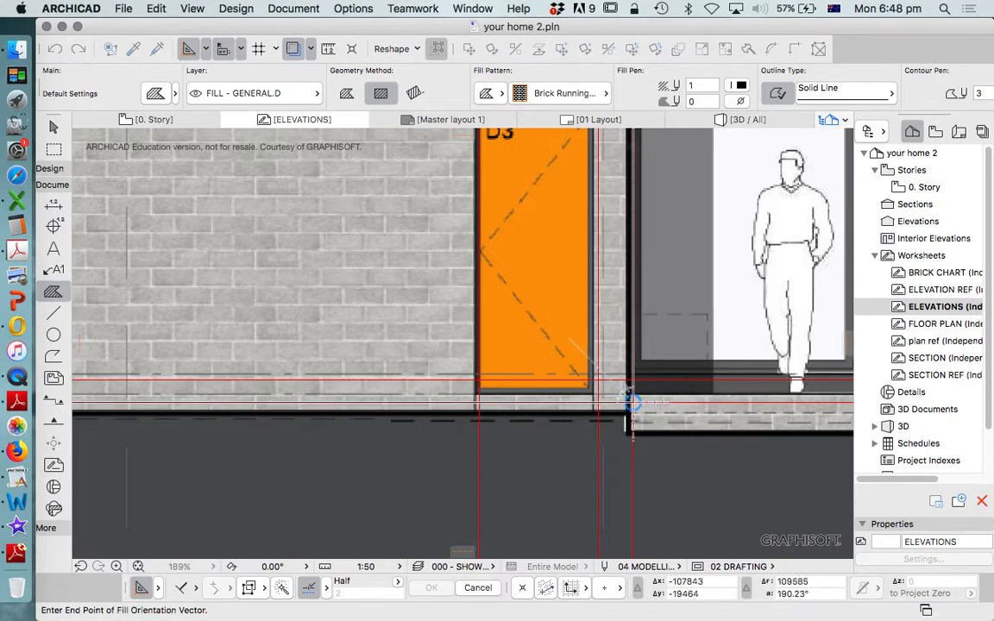
{"action": "scroll", "scroll_direction": "down", "scroll_amount": 3}
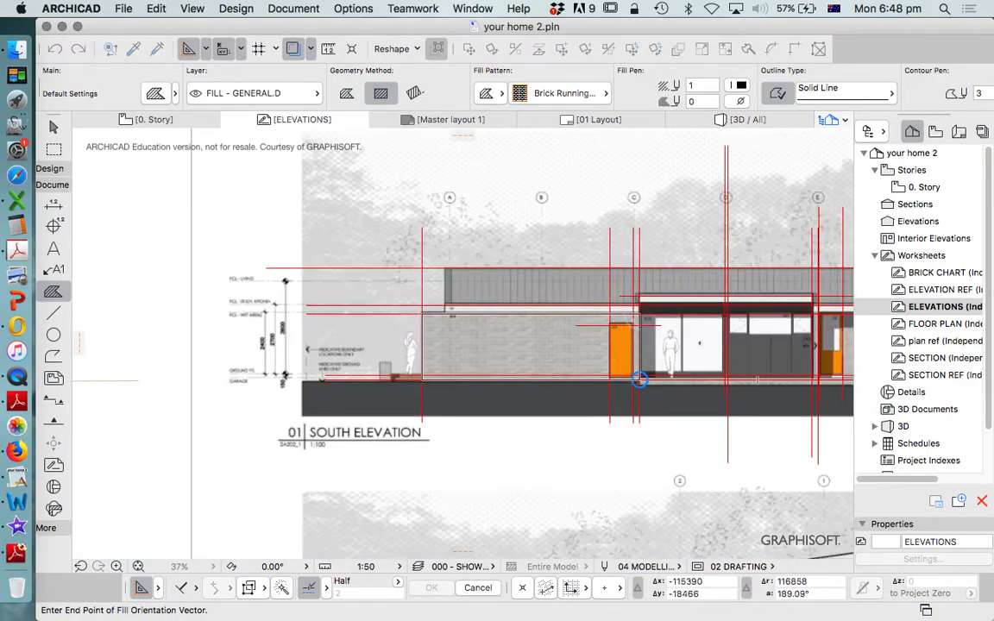
{"action": "scroll", "scroll_direction": "down", "scroll_amount": 3}
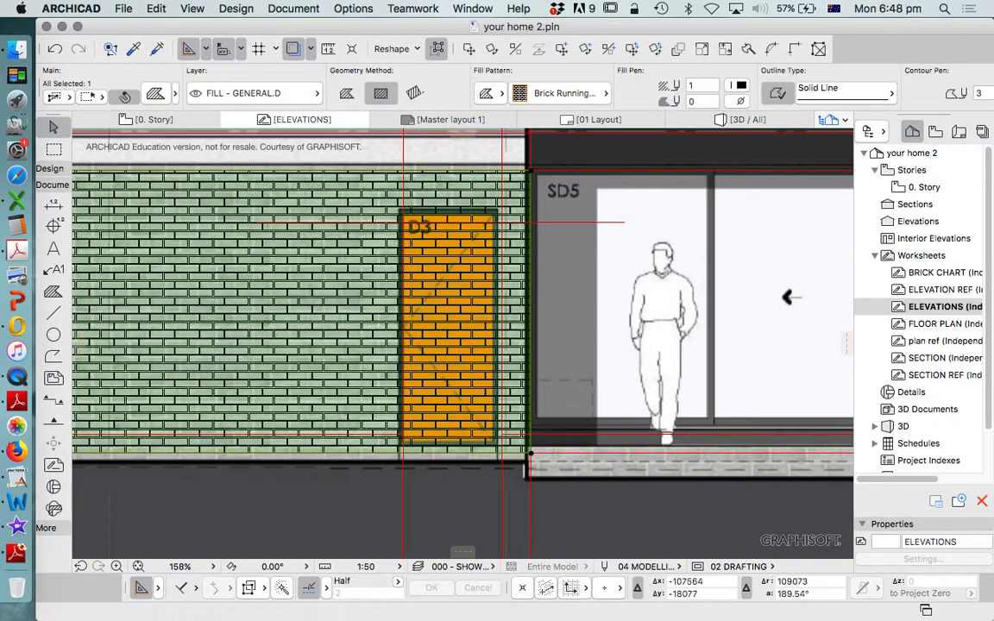
{"action": "mouse_move", "coordinate": [531, 310]}
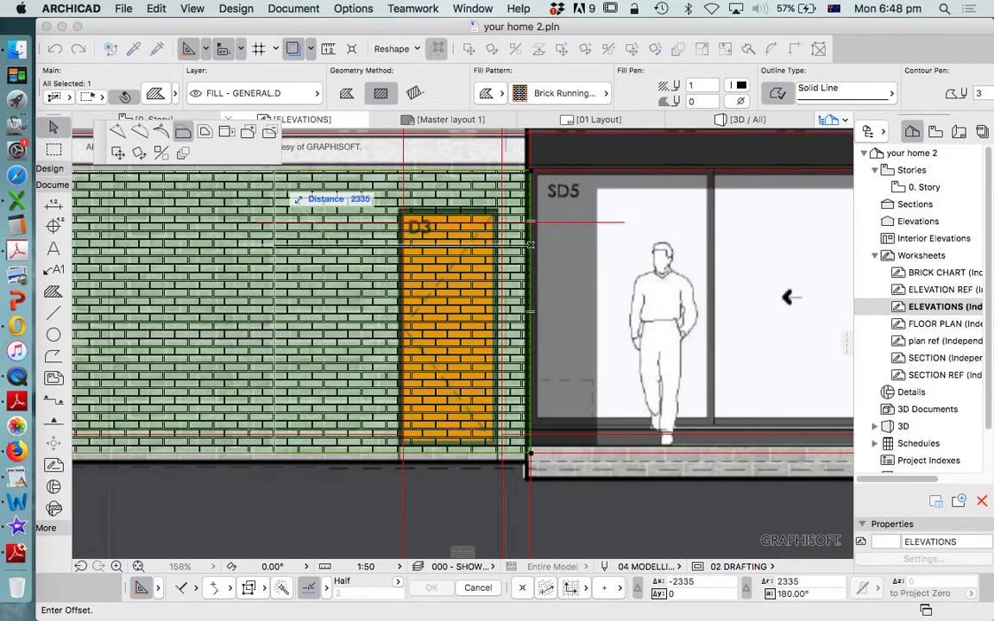
{"action": "mouse_move", "coordinate": [269, 131]}
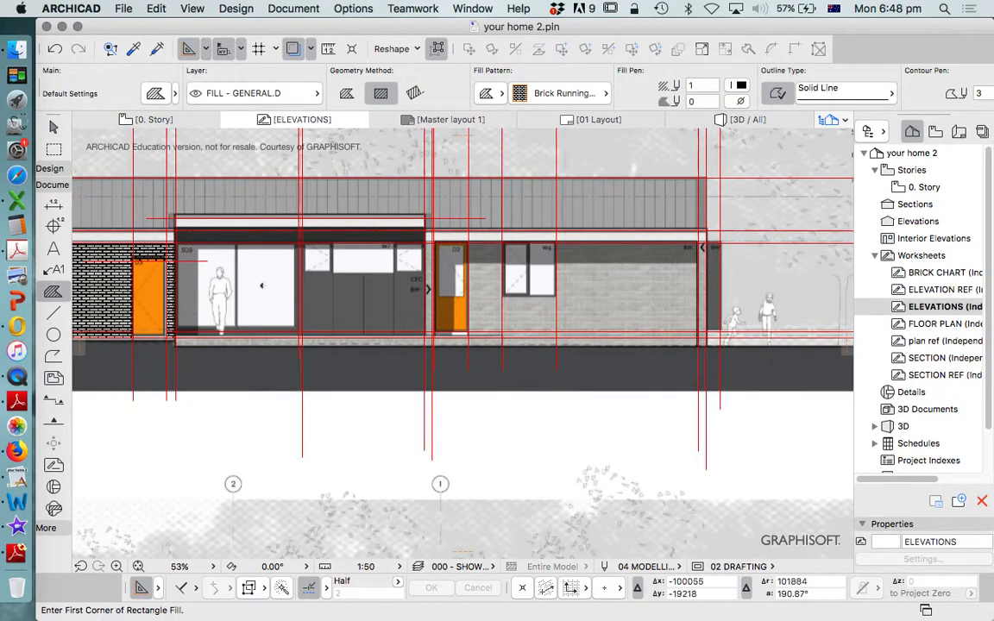
Draw a rectangular Brick Running fill over the wall beside D2 and window W6, then select it.
{"action": "scroll", "scroll_direction": "up", "scroll_amount": 3}
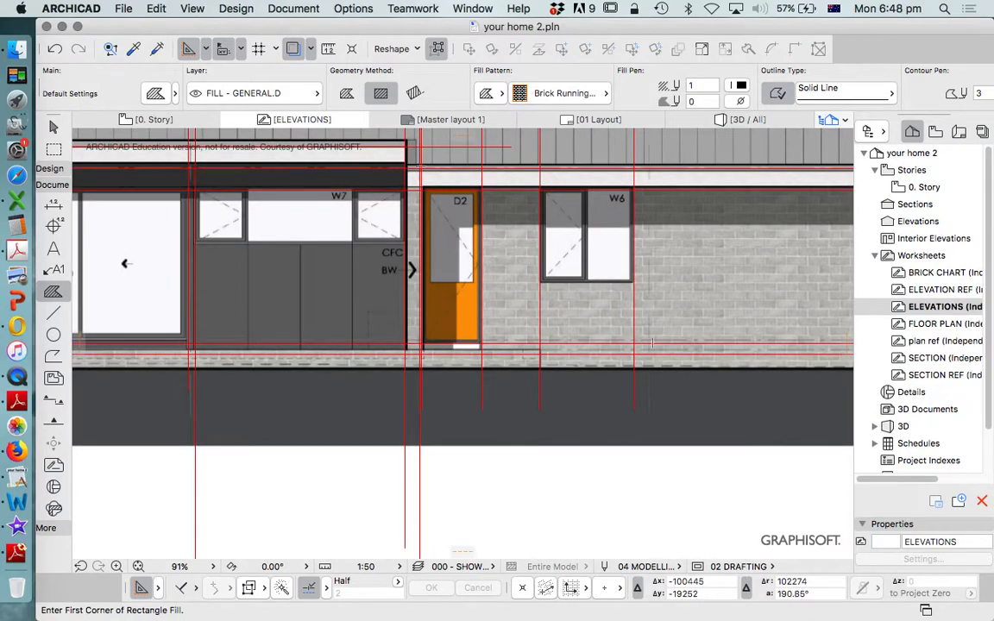
{"action": "scroll", "scroll_direction": "down", "scroll_amount": 3}
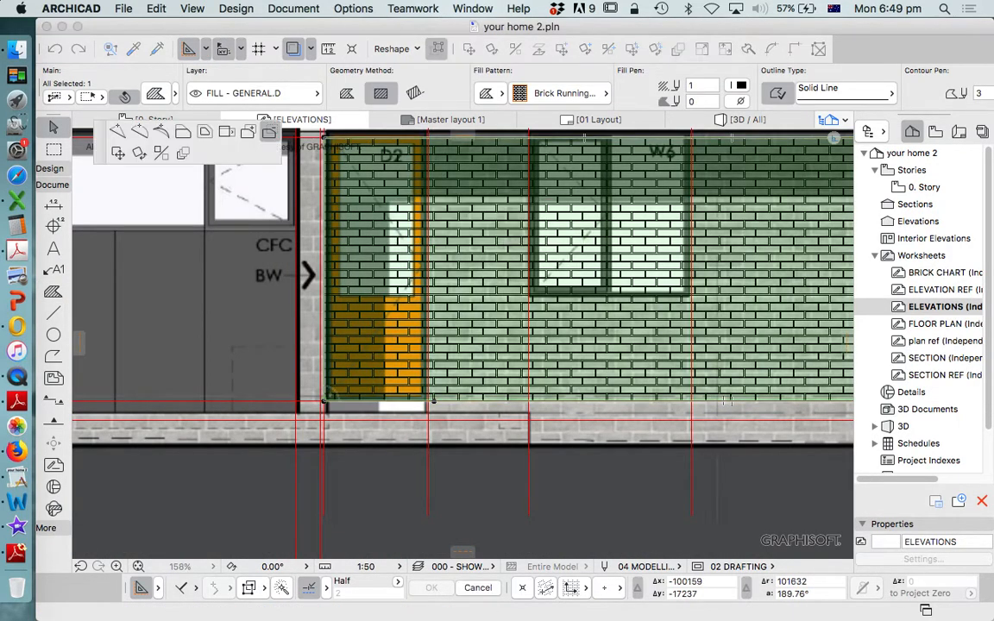
{"action": "scroll", "scroll_direction": "down", "scroll_amount": 3}
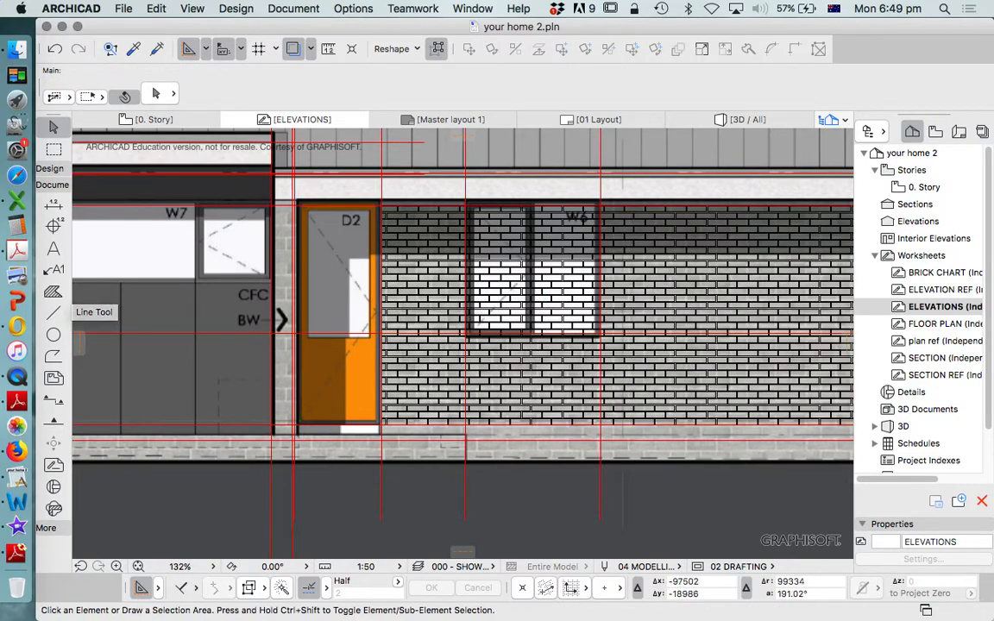
{"action": "left_click", "coordinate": [603, 319]}
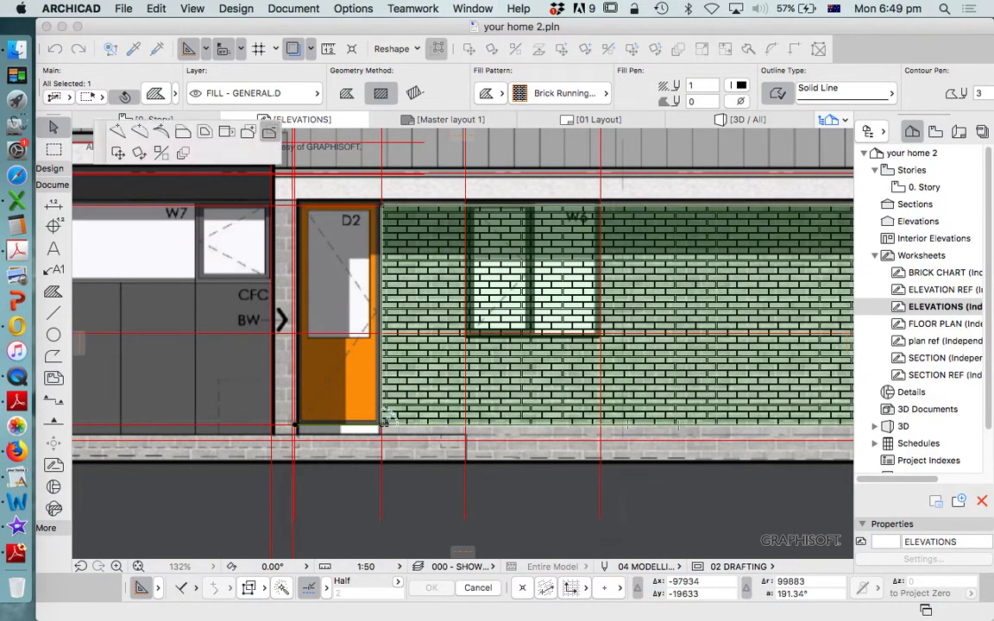
{"action": "left_click", "coordinate": [531, 273]}
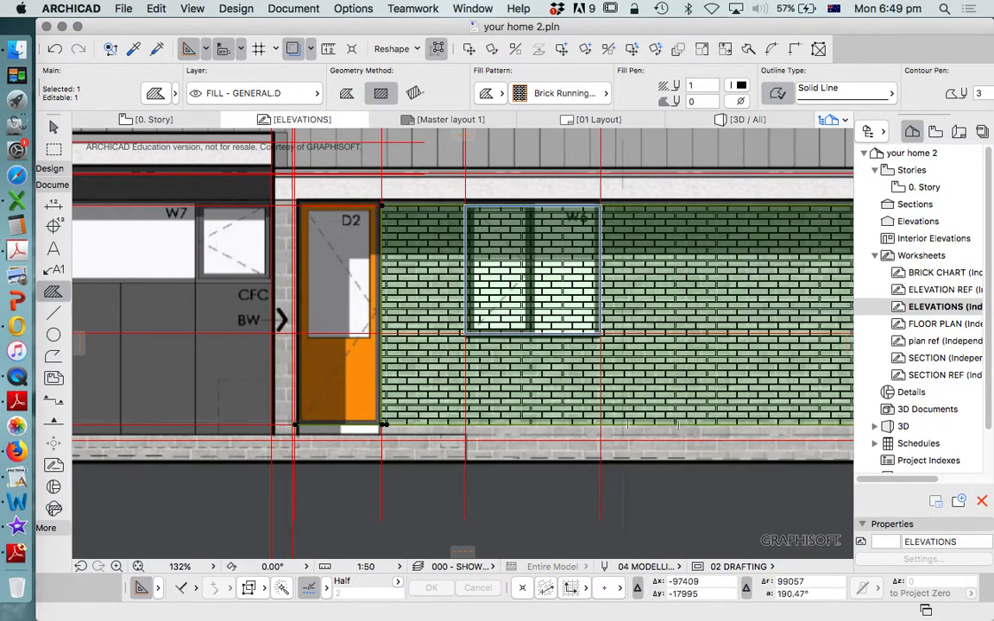
{"action": "scroll", "scroll_direction": "down", "scroll_amount": 3}
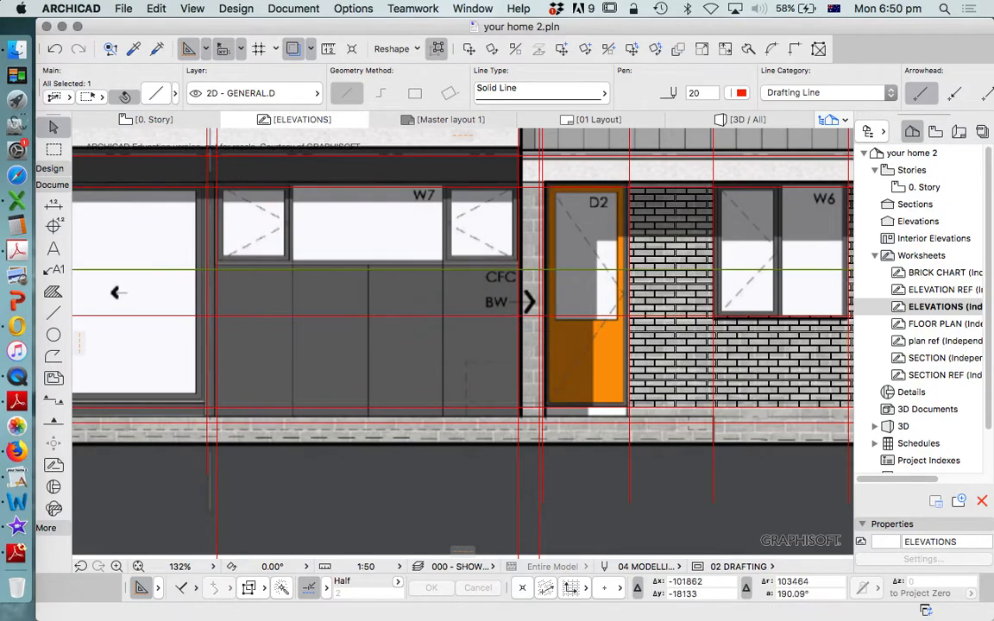
Add rectangular brick fills over the remaining brick walls and zoom out to the full elevation.
{"action": "left_click", "coordinate": [52, 290]}
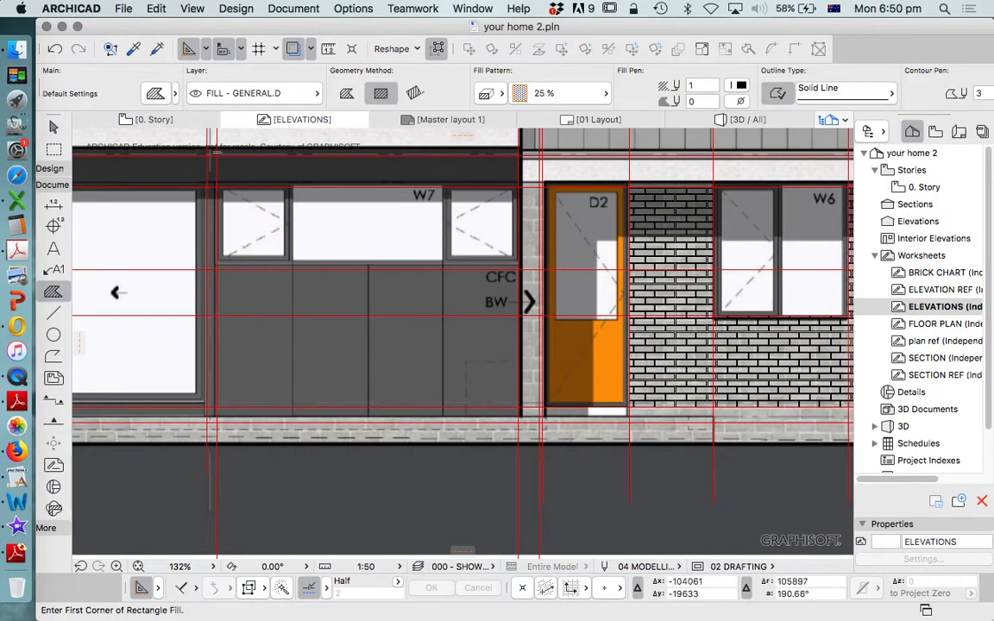
{"action": "scroll", "scroll_direction": "up", "scroll_amount": 3}
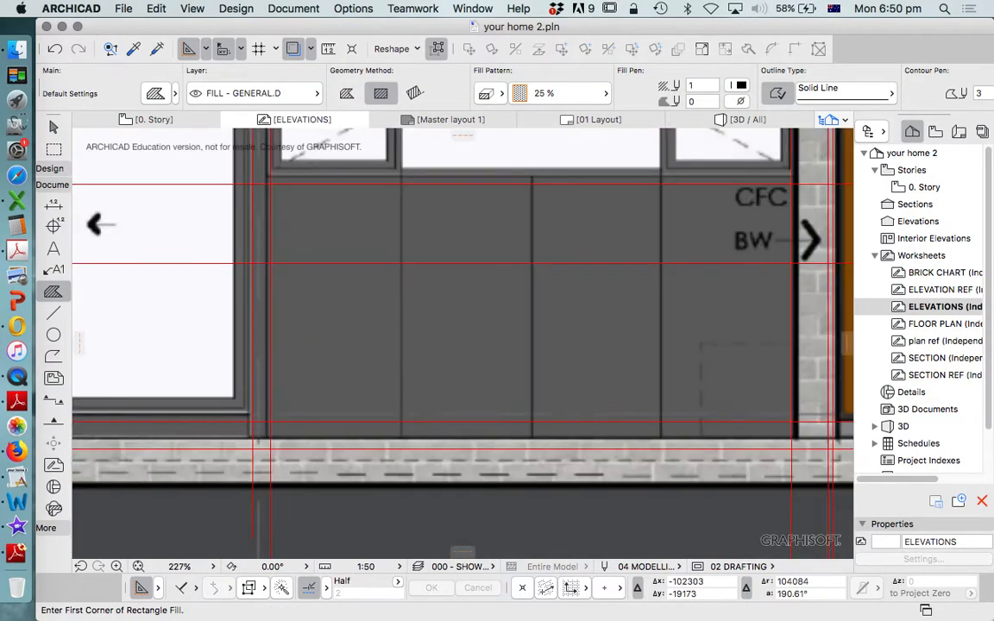
{"action": "scroll", "scroll_direction": "down", "scroll_amount": 3}
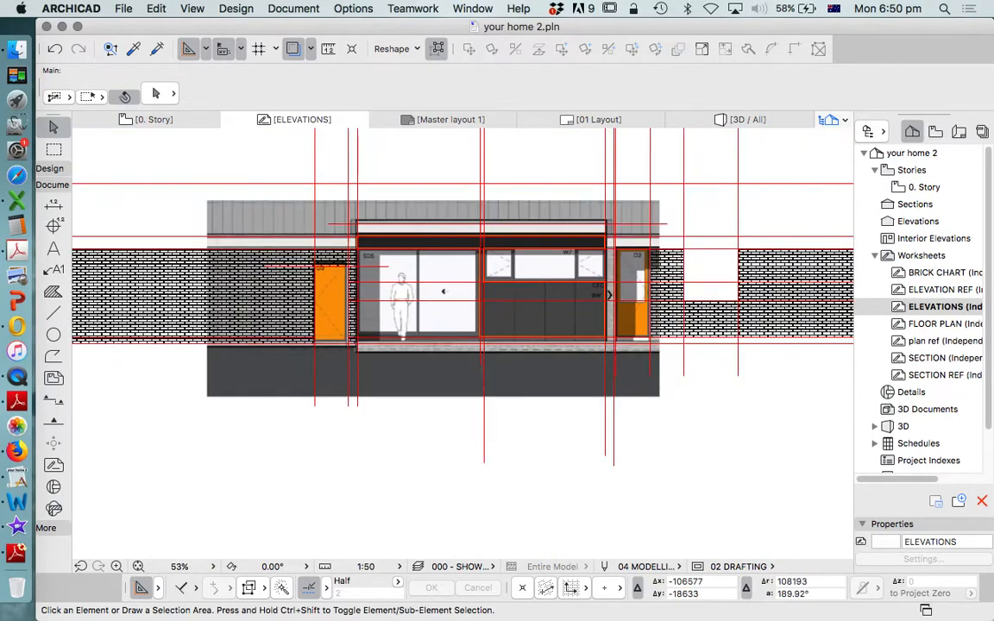
{"action": "scroll", "scroll_direction": "down", "scroll_amount": 3}
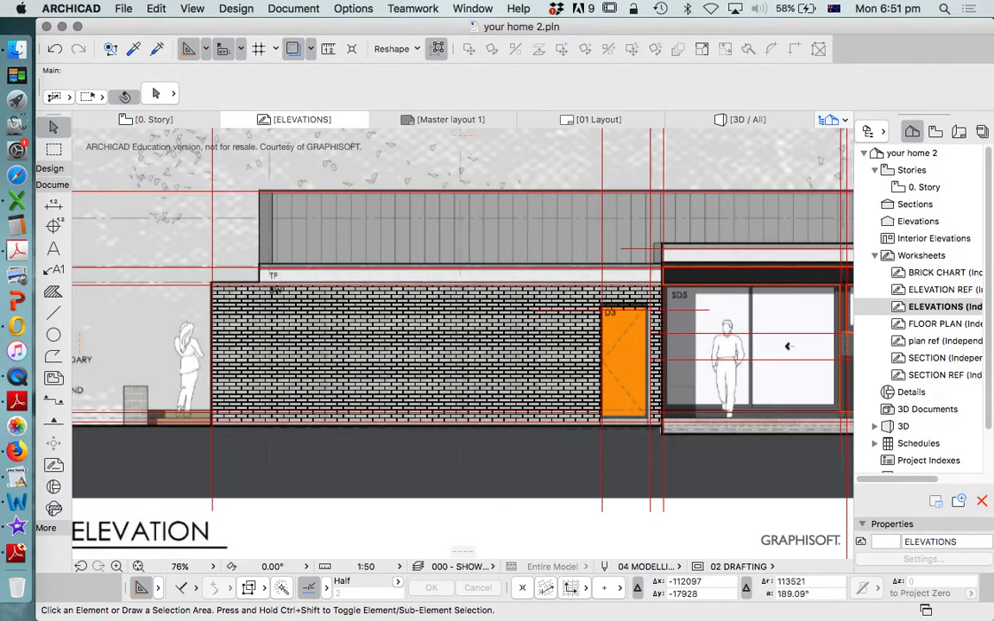
{"action": "mouse_move", "coordinate": [17, 300]}
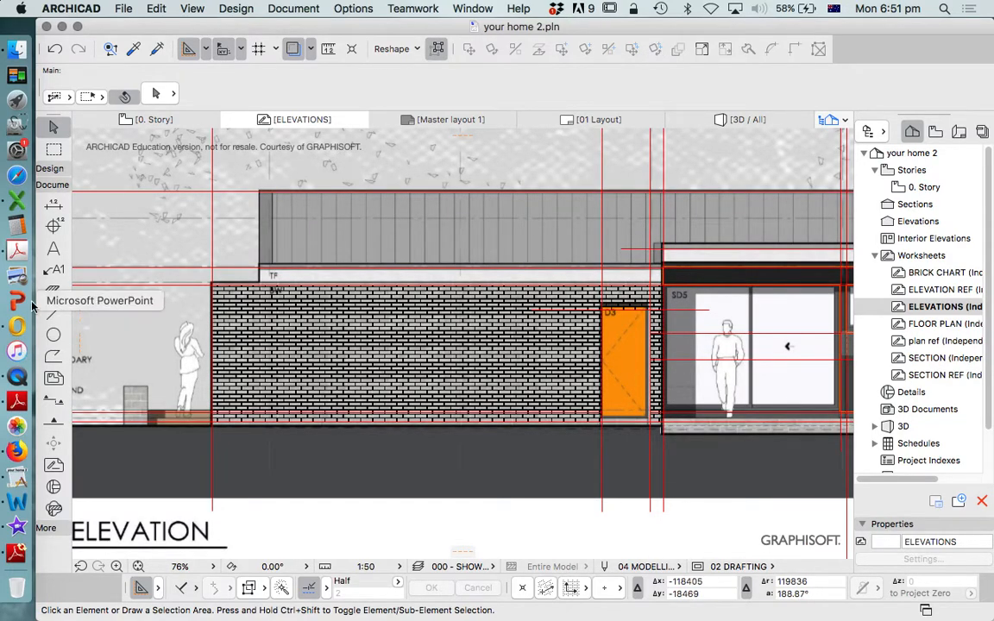
Set the default fill pattern to Weatherboards - Vertical after browsing Slate, Double 1:4 and Triangular Grid.
{"action": "left_click", "coordinate": [53, 290]}
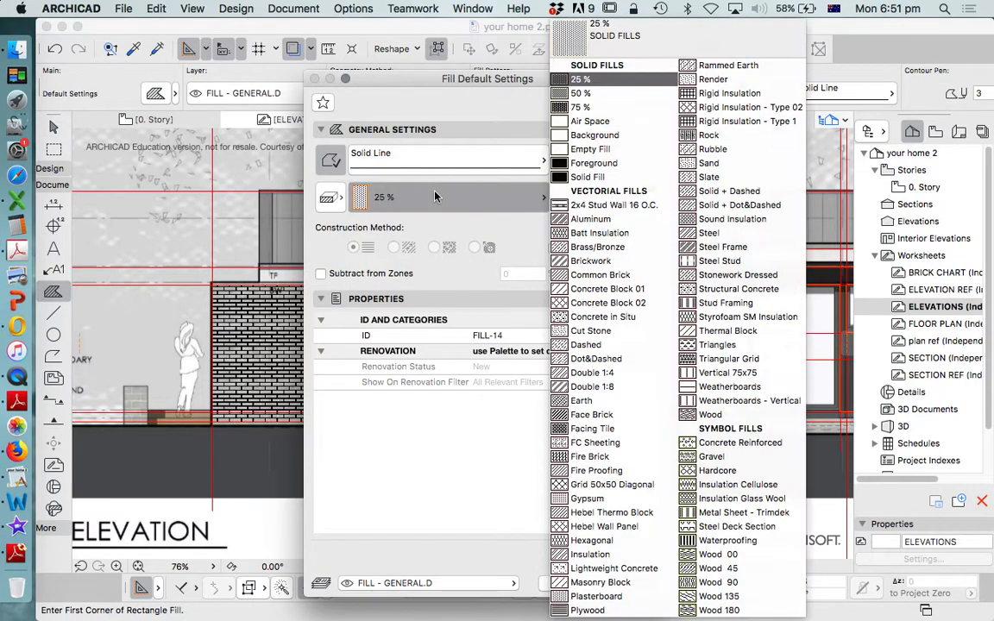
{"action": "left_click", "coordinate": [727, 189]}
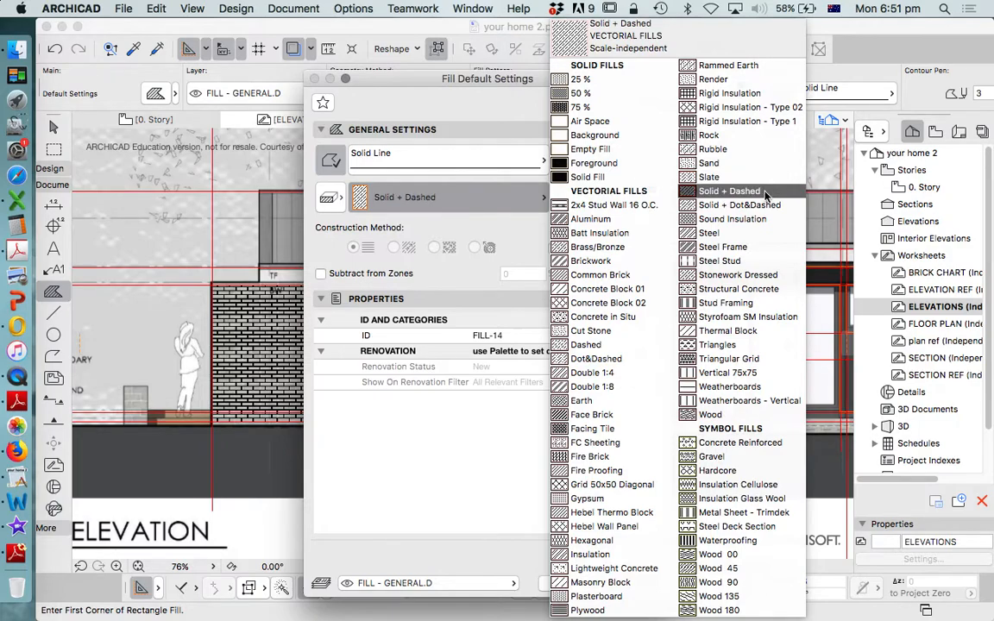
{"action": "left_click", "coordinate": [707, 176]}
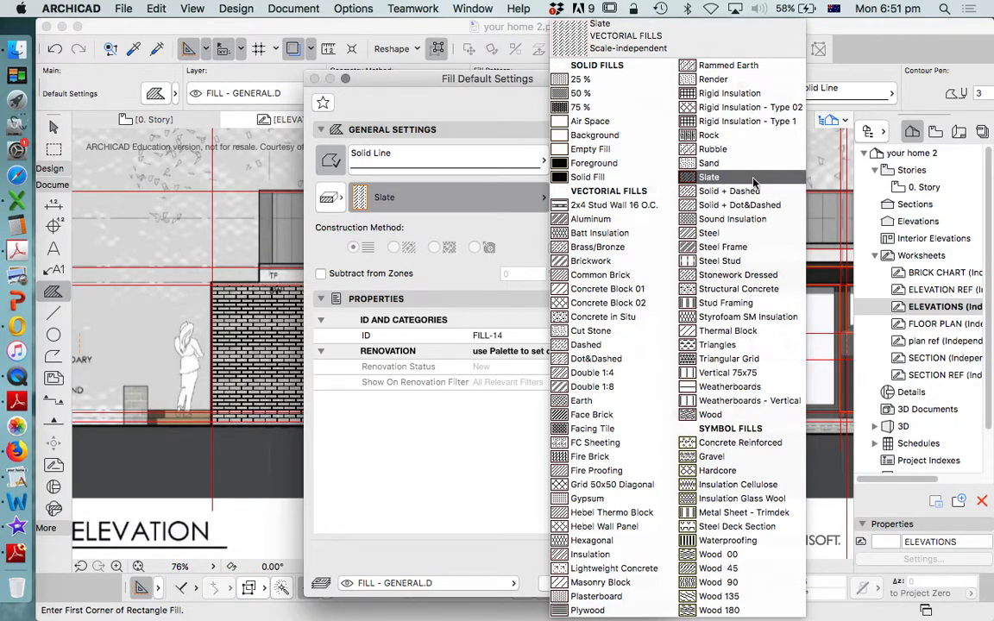
{"action": "left_click", "coordinate": [594, 372]}
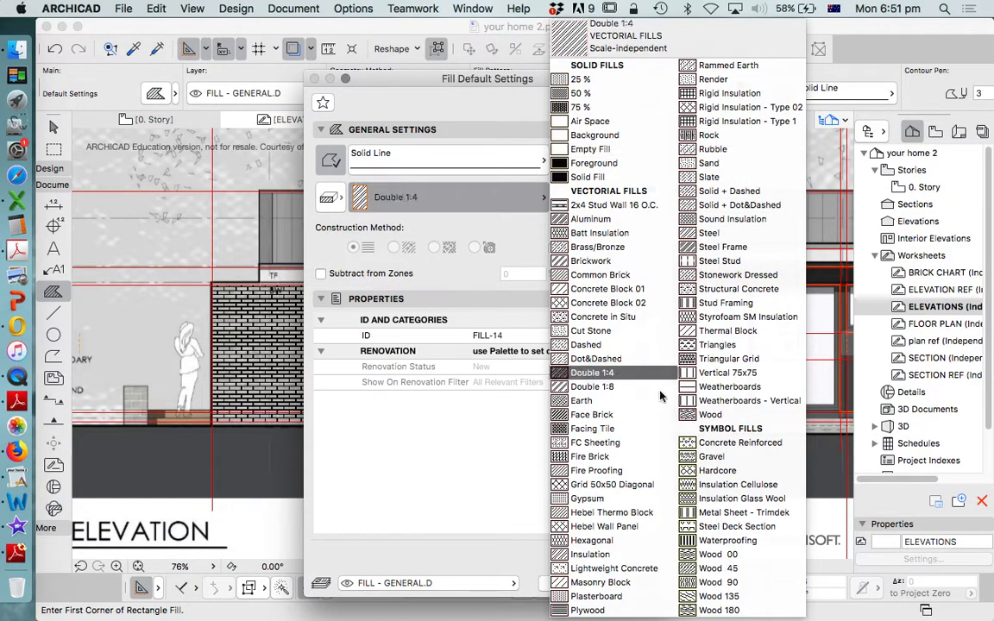
{"action": "left_click", "coordinate": [728, 357]}
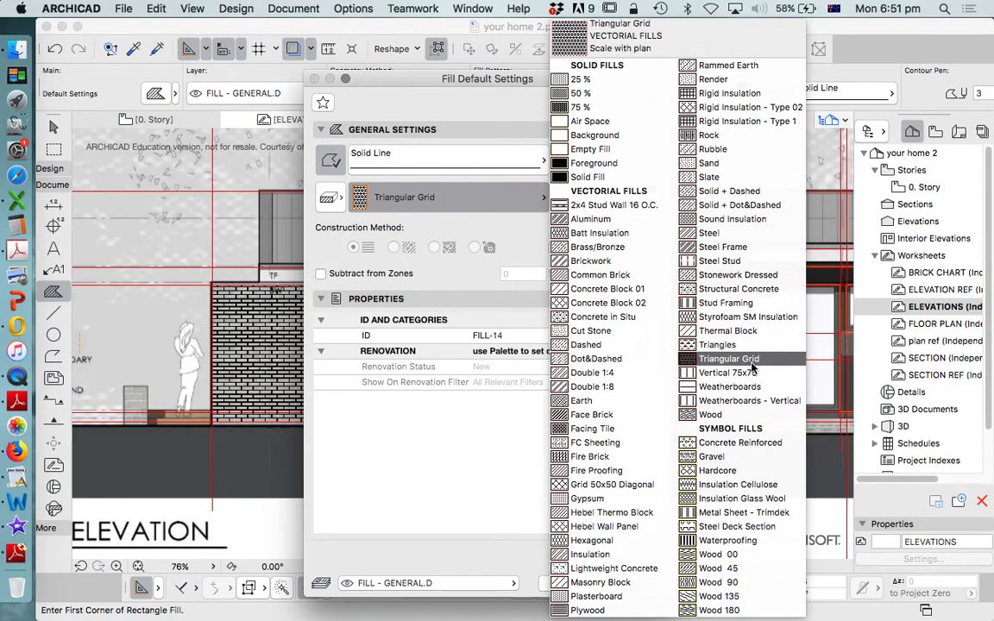
{"action": "left_click", "coordinate": [749, 400]}
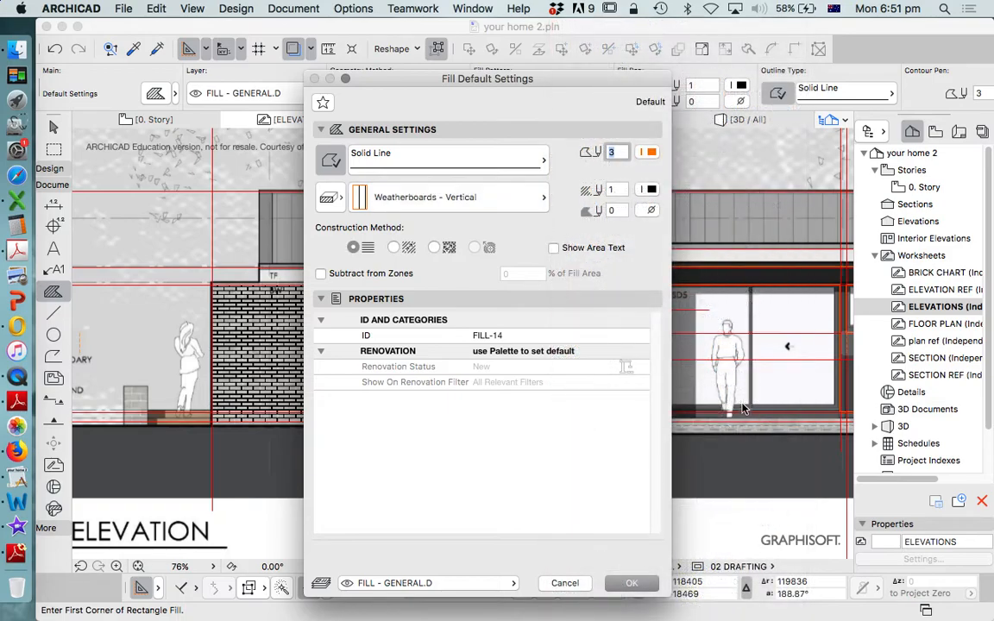
{"action": "left_click", "coordinate": [632, 583]}
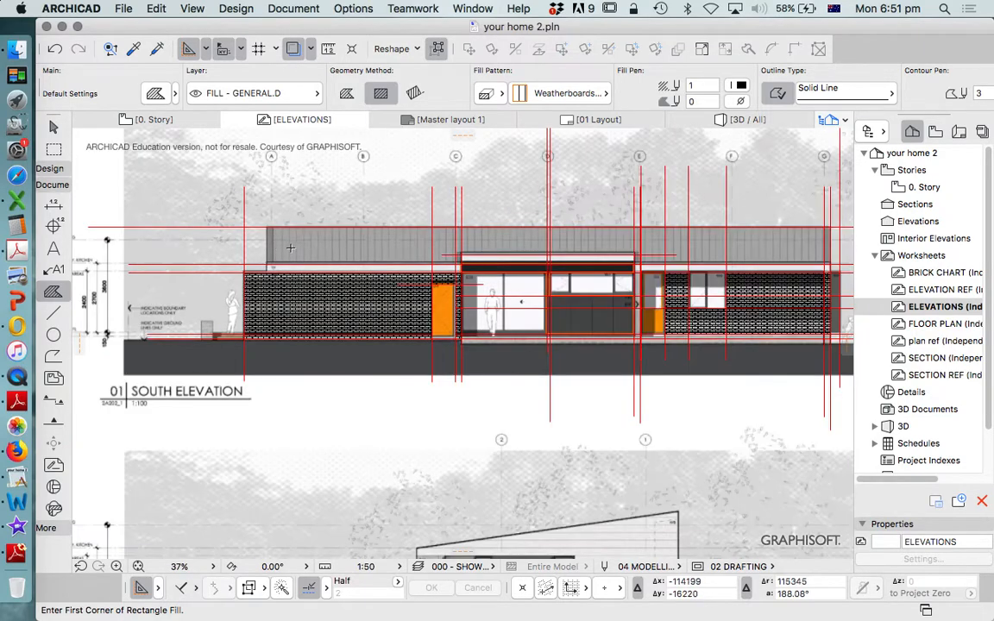
Zoom to the roof and start the Weatherboards - Vertical sheeting fill at the roof edge above SD5.
{"action": "scroll", "scroll_direction": "up", "scroll_amount": 3}
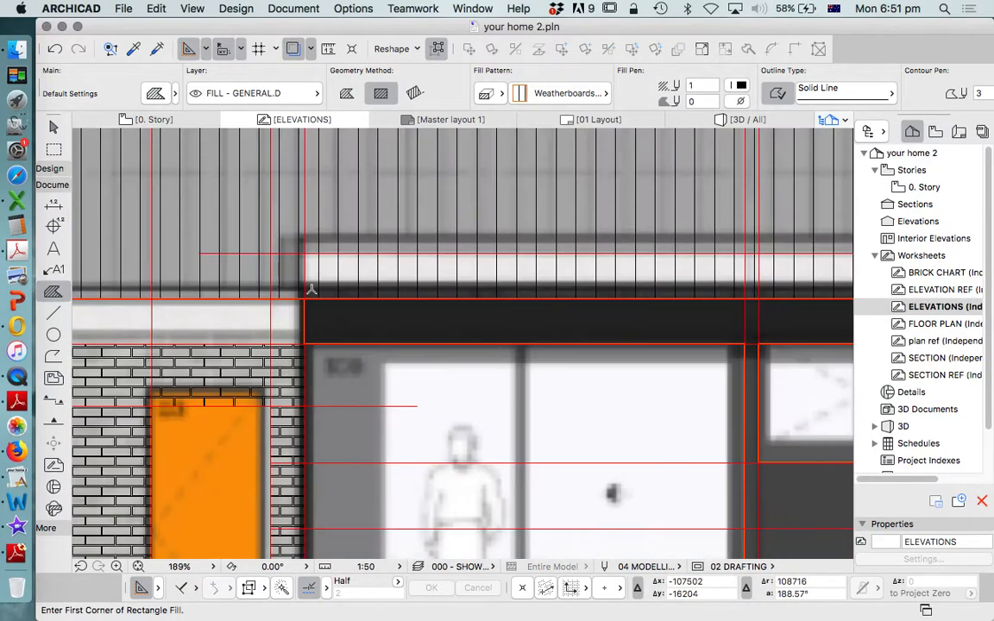
{"action": "left_click", "coordinate": [352, 302]}
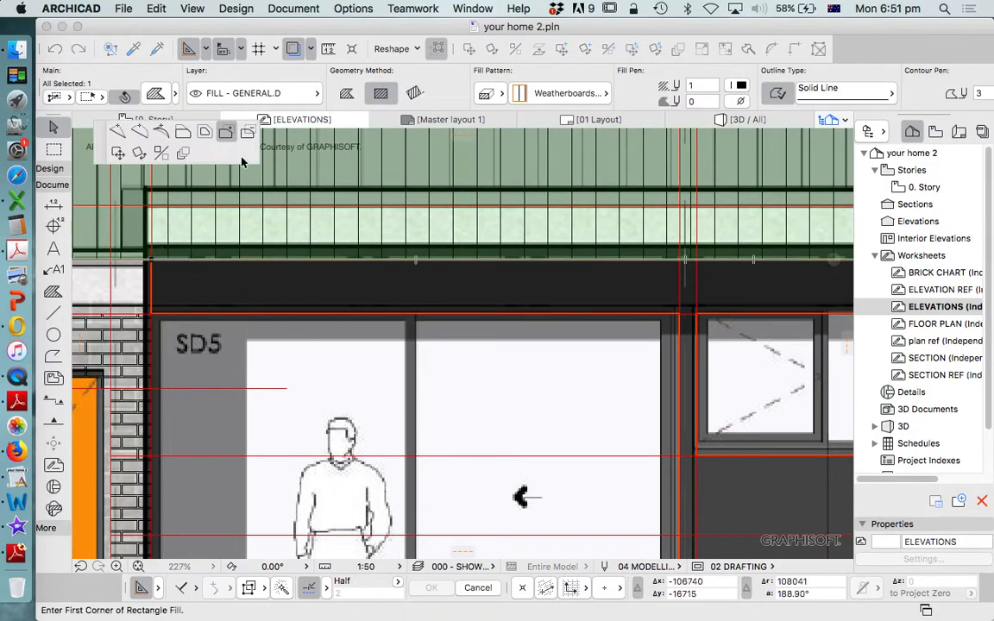
{"action": "mouse_move", "coordinate": [179, 280]}
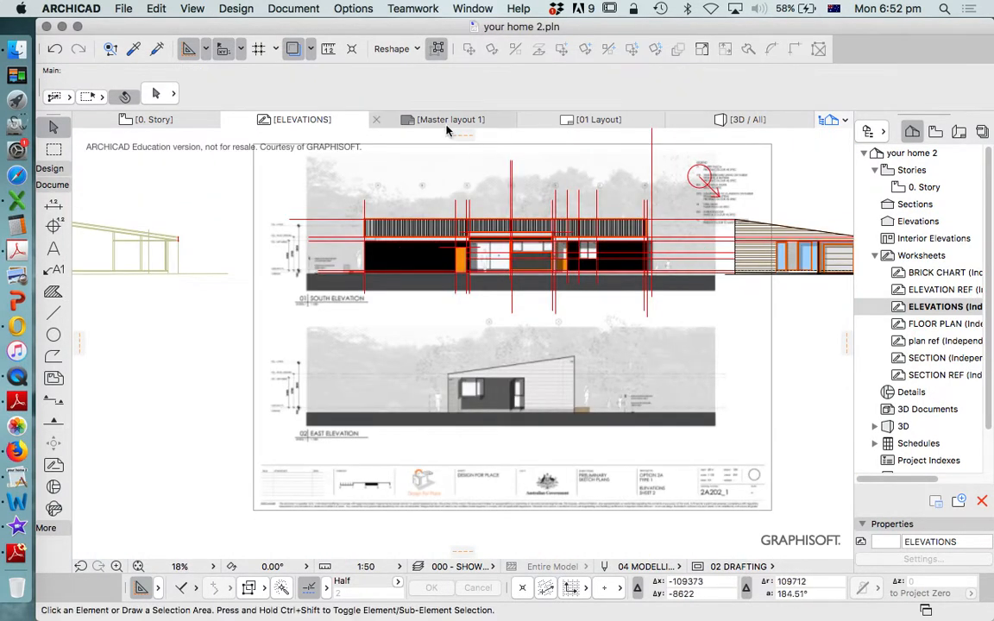
{"action": "scroll", "scroll_direction": "down", "scroll_amount": 3}
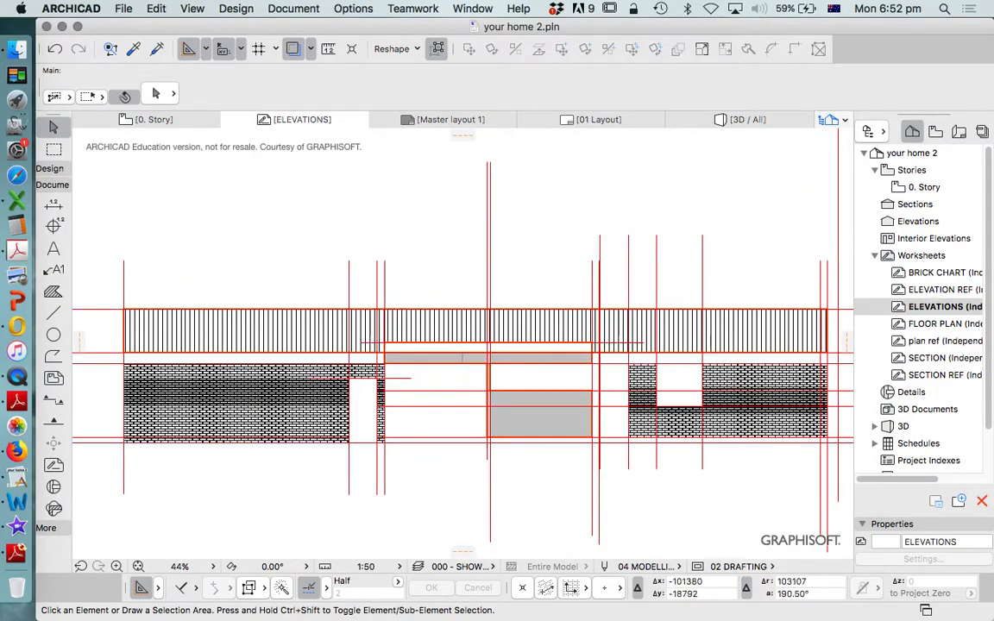
{"action": "scroll", "scroll_direction": "down", "scroll_amount": 3}
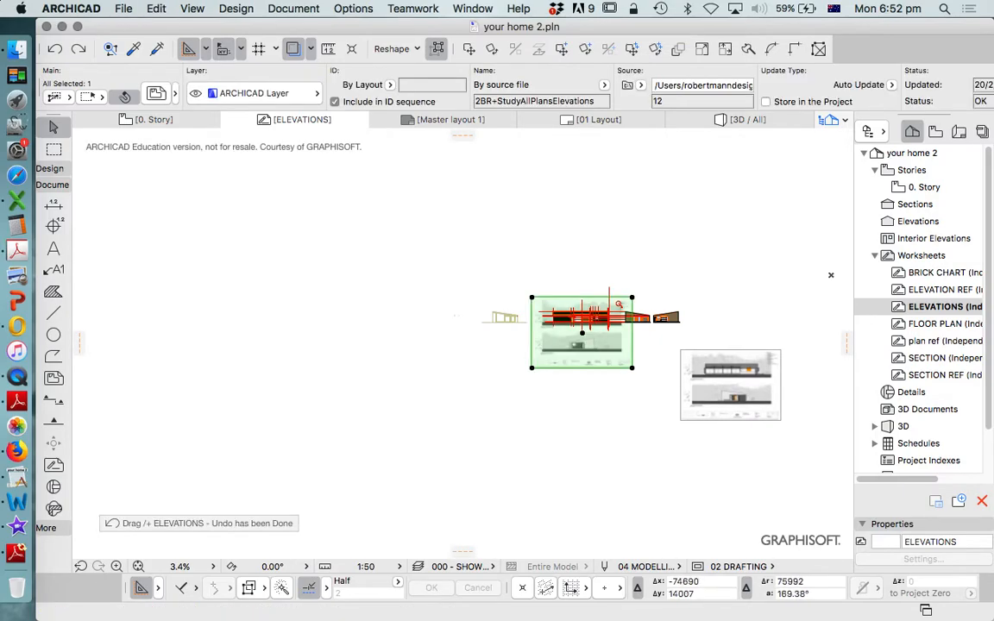
Check the ELEVATION REF worksheet, return to ELEVATIONS and rebuild it as the trace reference.
{"action": "right_click", "coordinate": [583, 331]}
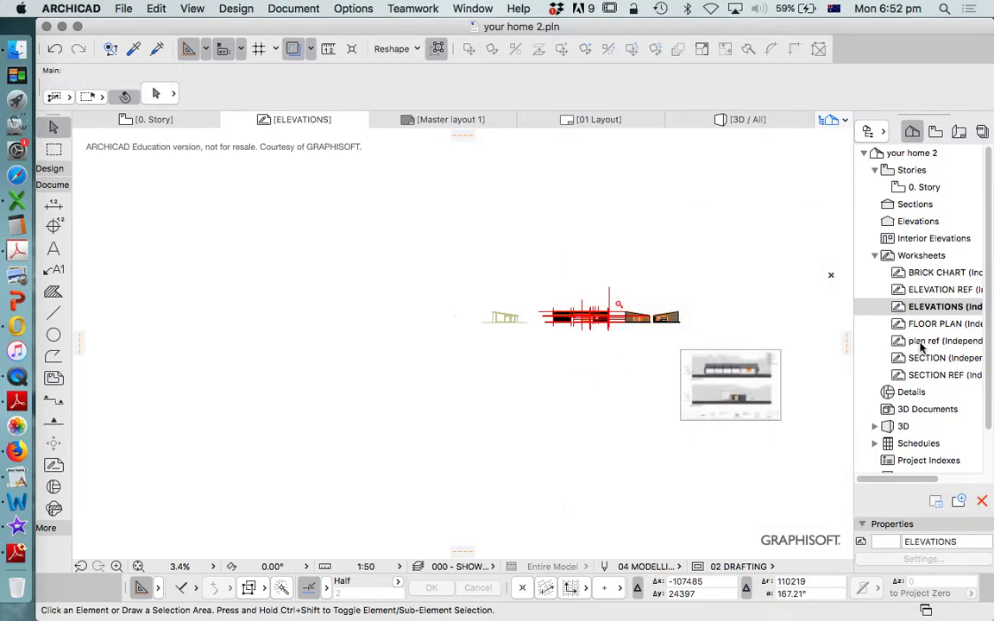
{"action": "double_click", "coordinate": [944, 290]}
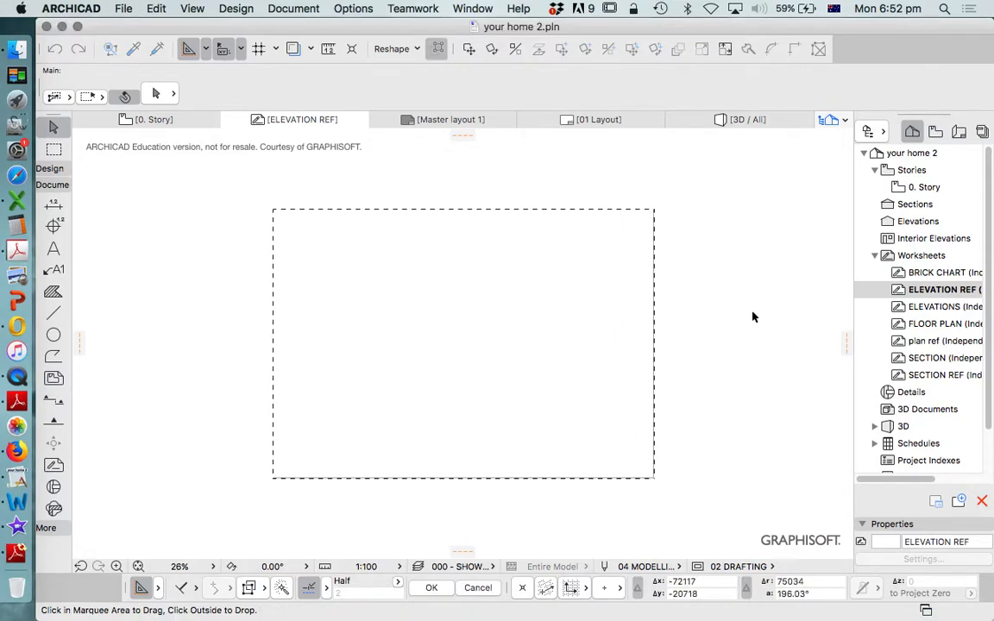
{"action": "double_click", "coordinate": [945, 307]}
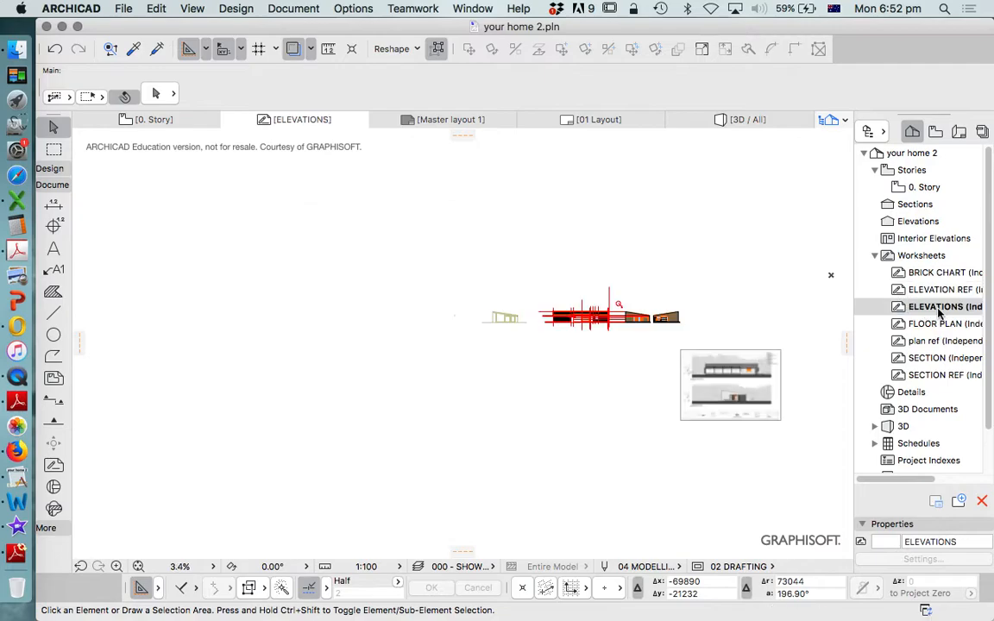
{"action": "right_click", "coordinate": [945, 307]}
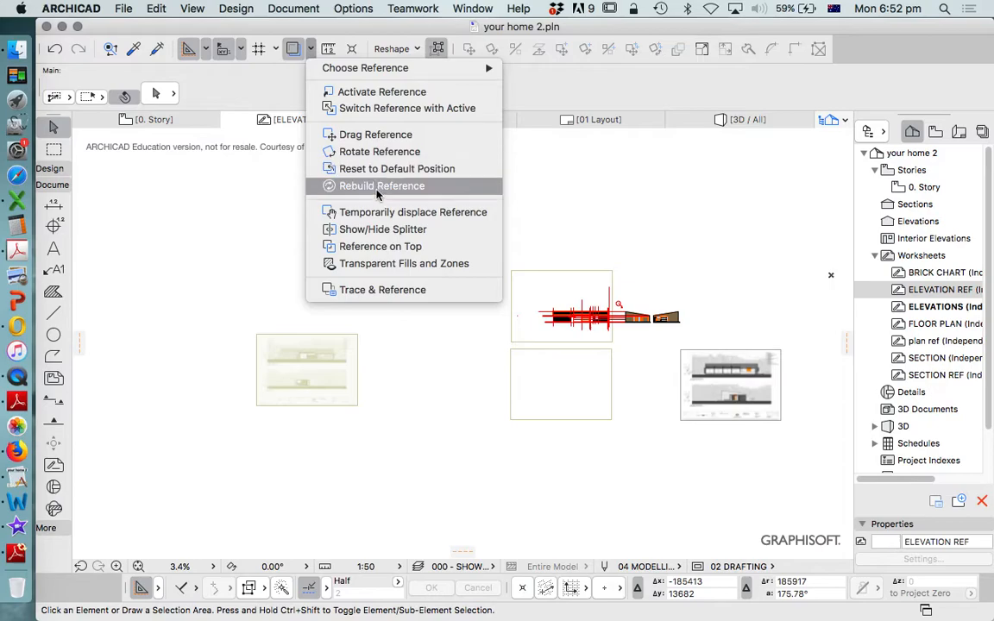
{"action": "left_click", "coordinate": [381, 187]}
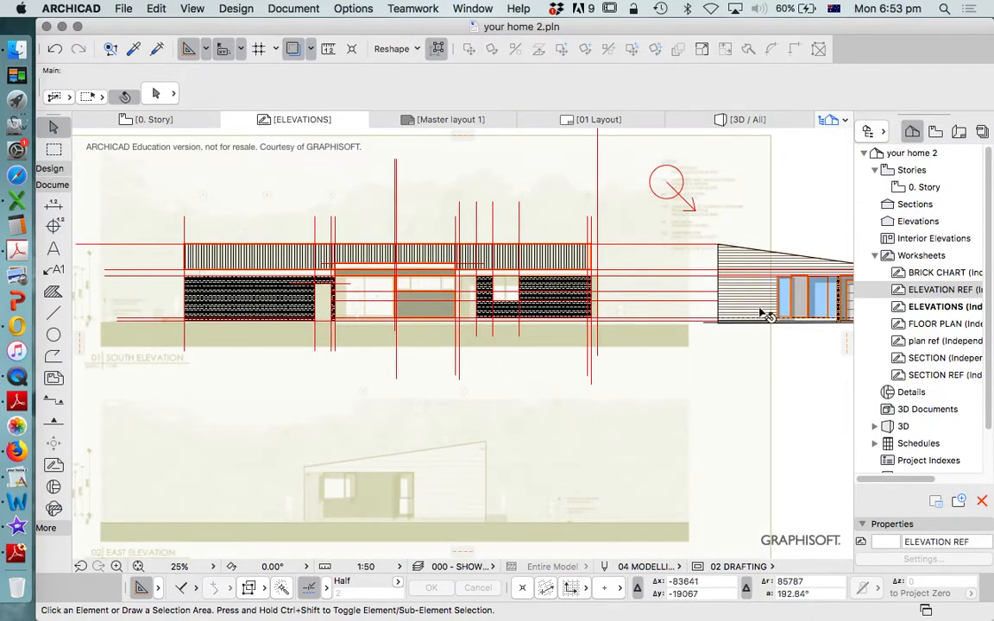
{"action": "mouse_move", "coordinate": [797, 310]}
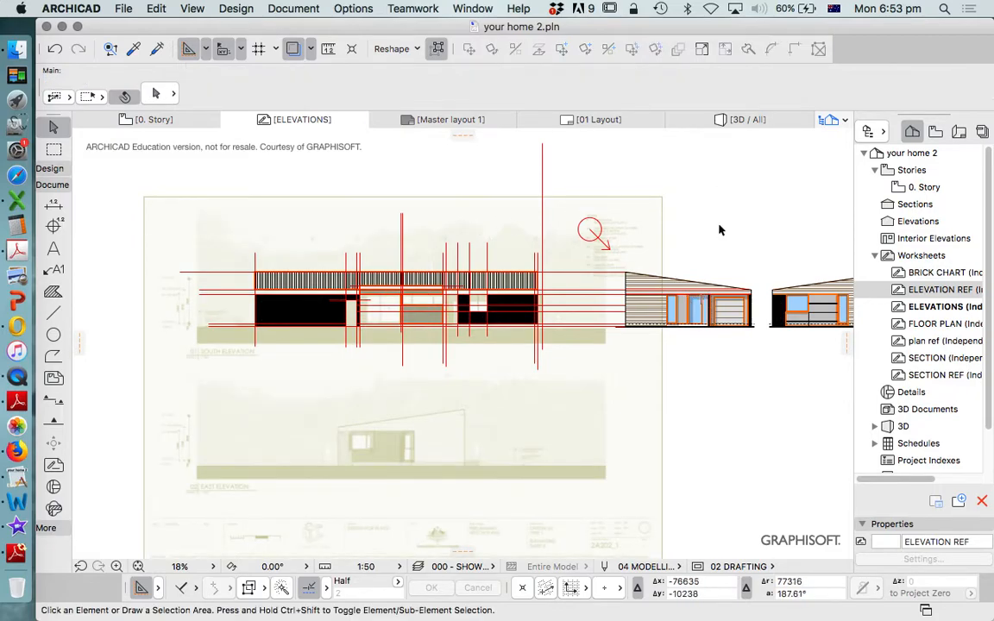
{"action": "mouse_move", "coordinate": [17, 378]}
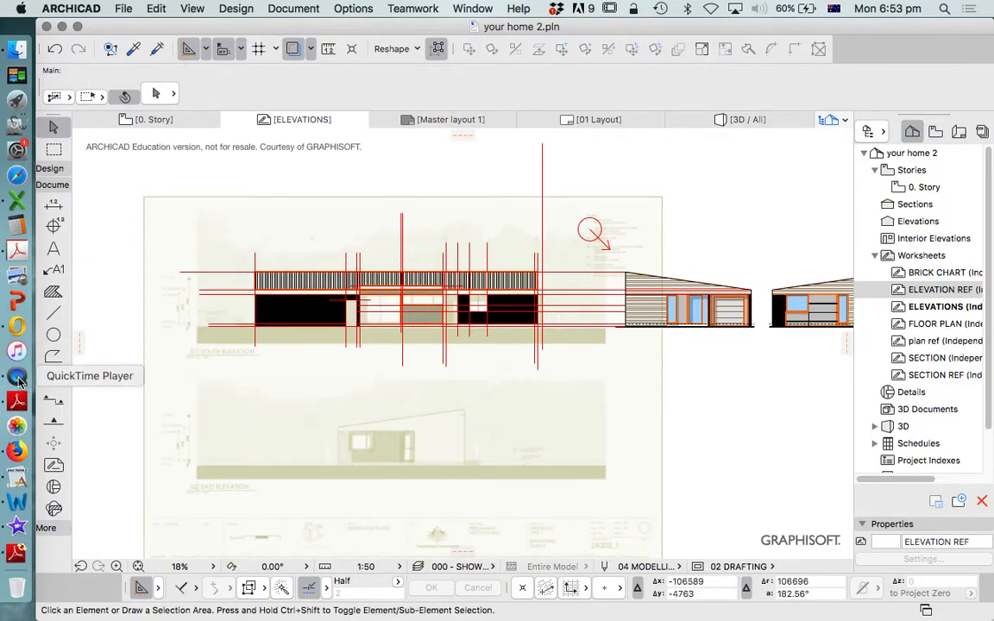